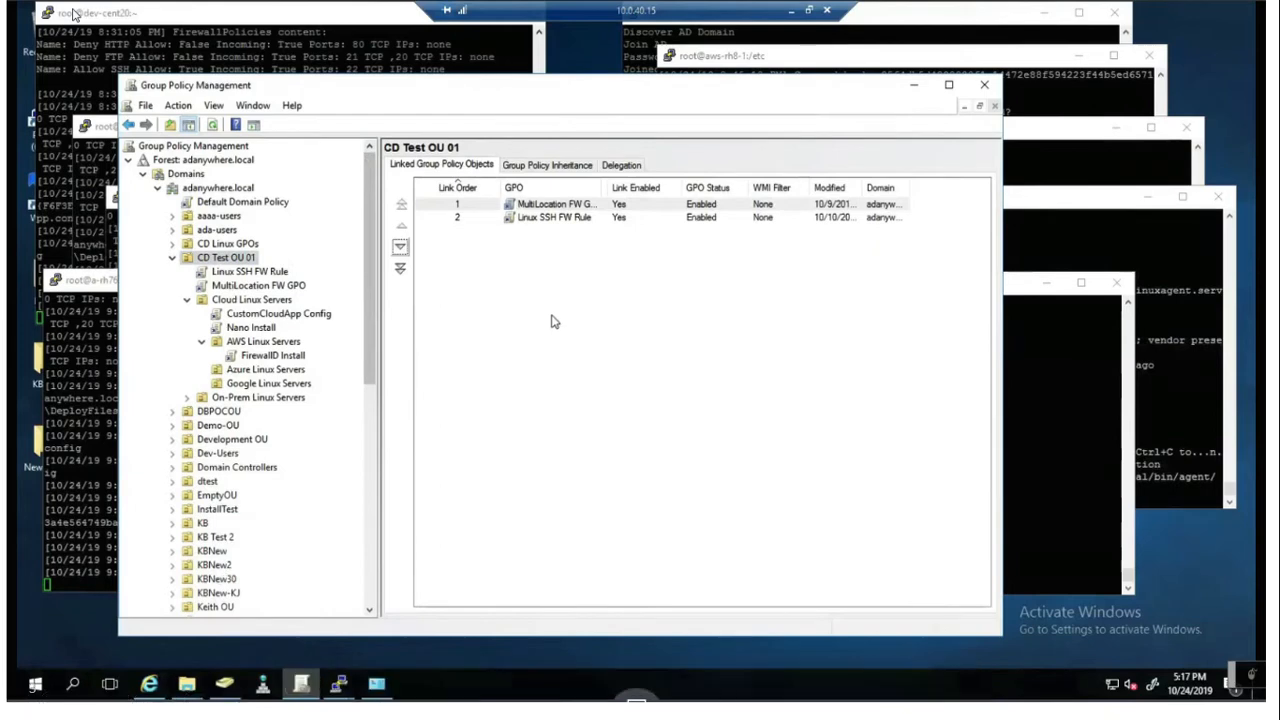
Create a GPO named 'Master Linux Config GPO' linked to the CD Test OU 01 unit
{"action": "right_click", "coordinate": [227, 257]}
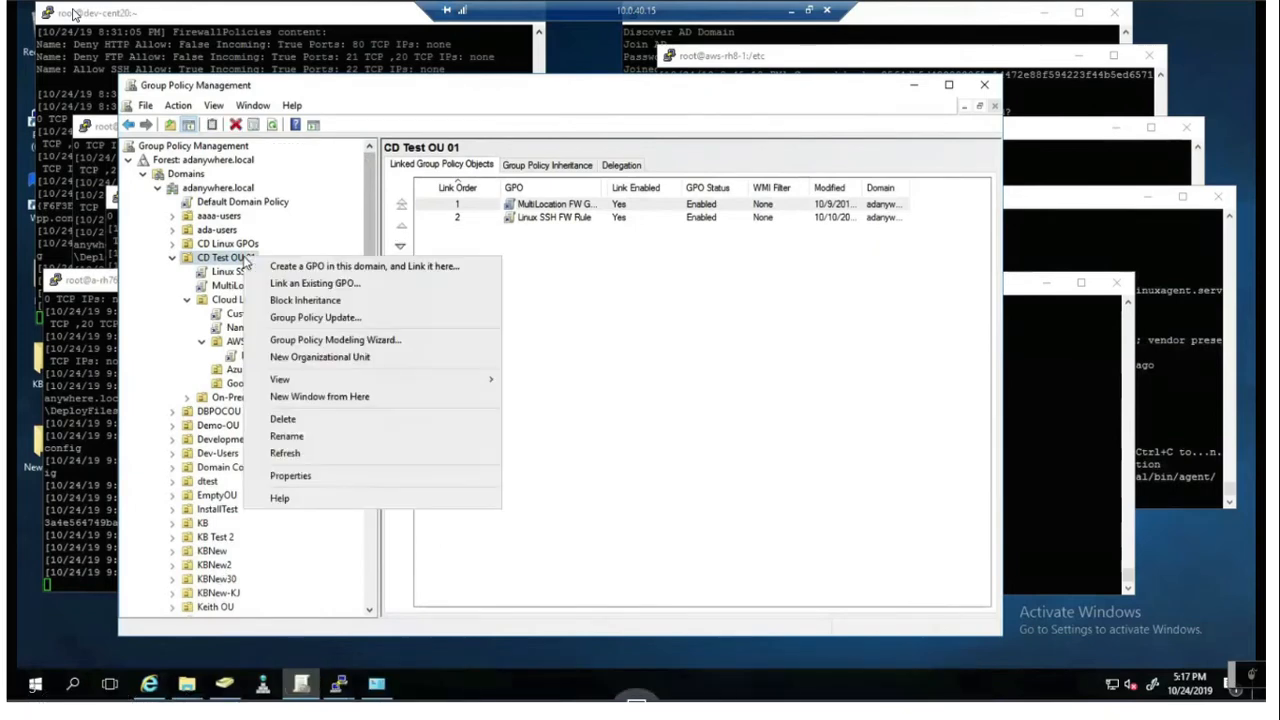
{"action": "left_click", "coordinate": [366, 265]}
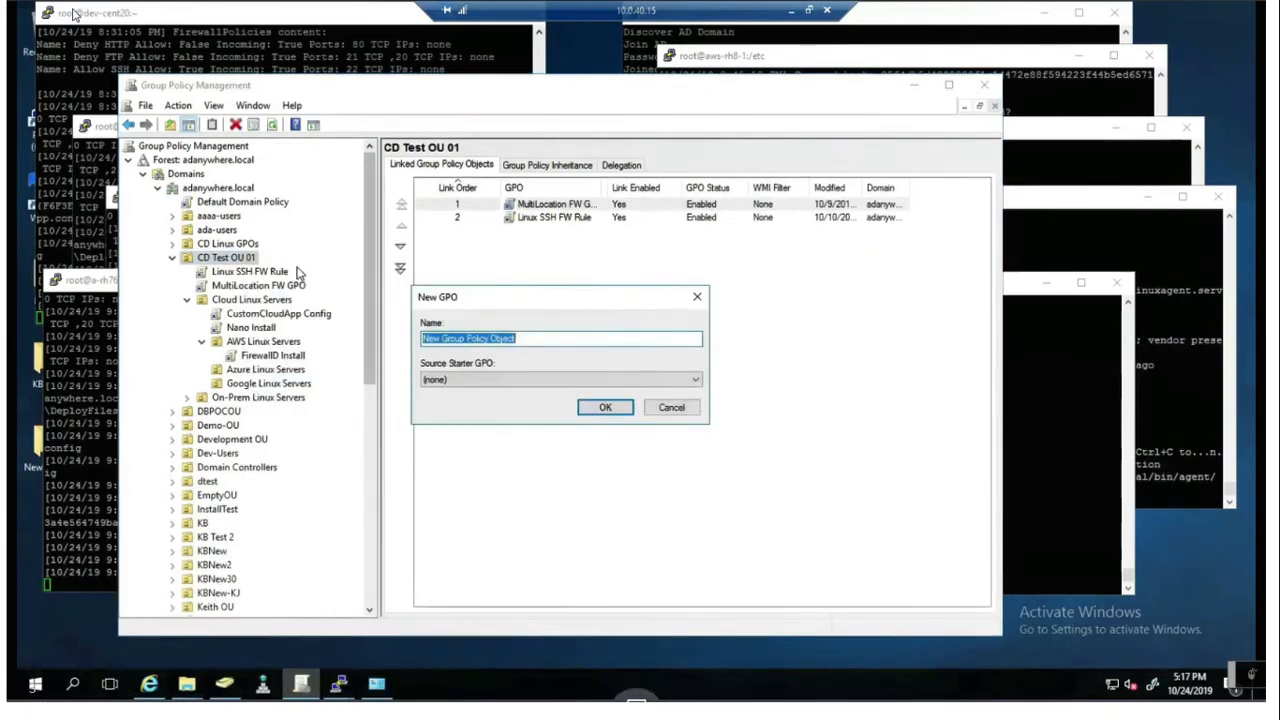
{"action": "mouse_move", "coordinate": [522, 366]}
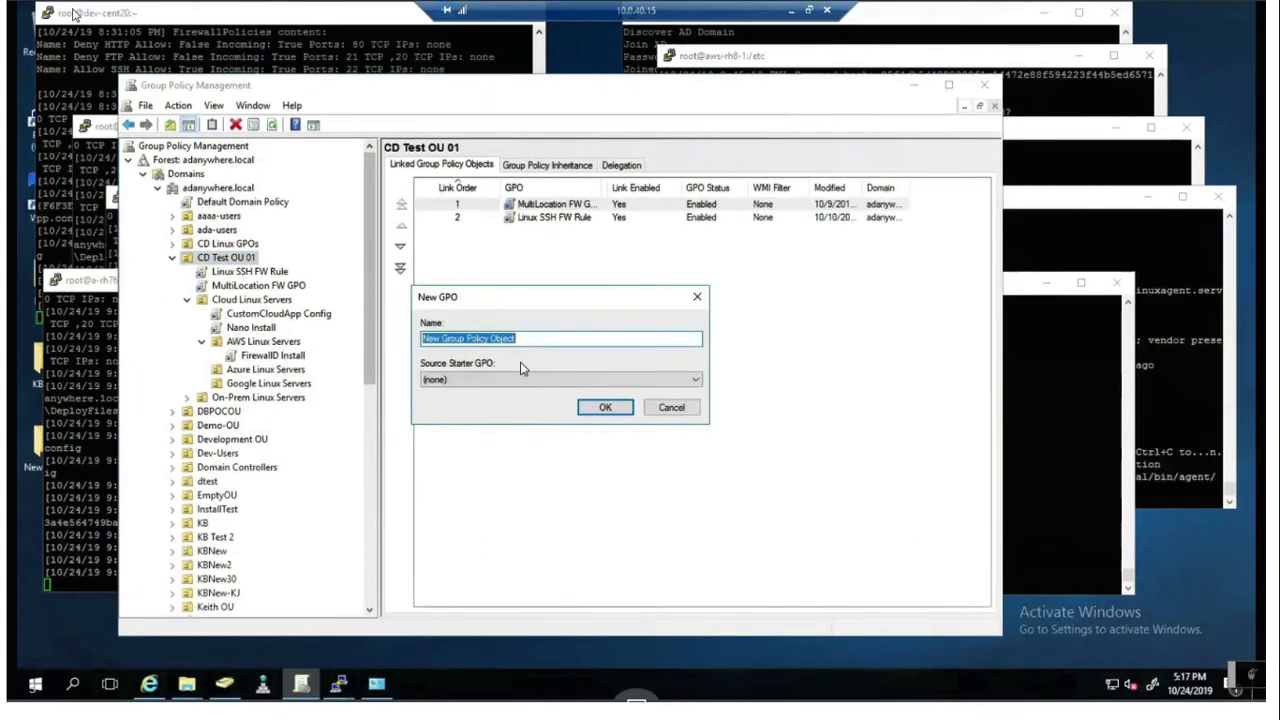
{"action": "type", "text": "Master Linux Config G"}
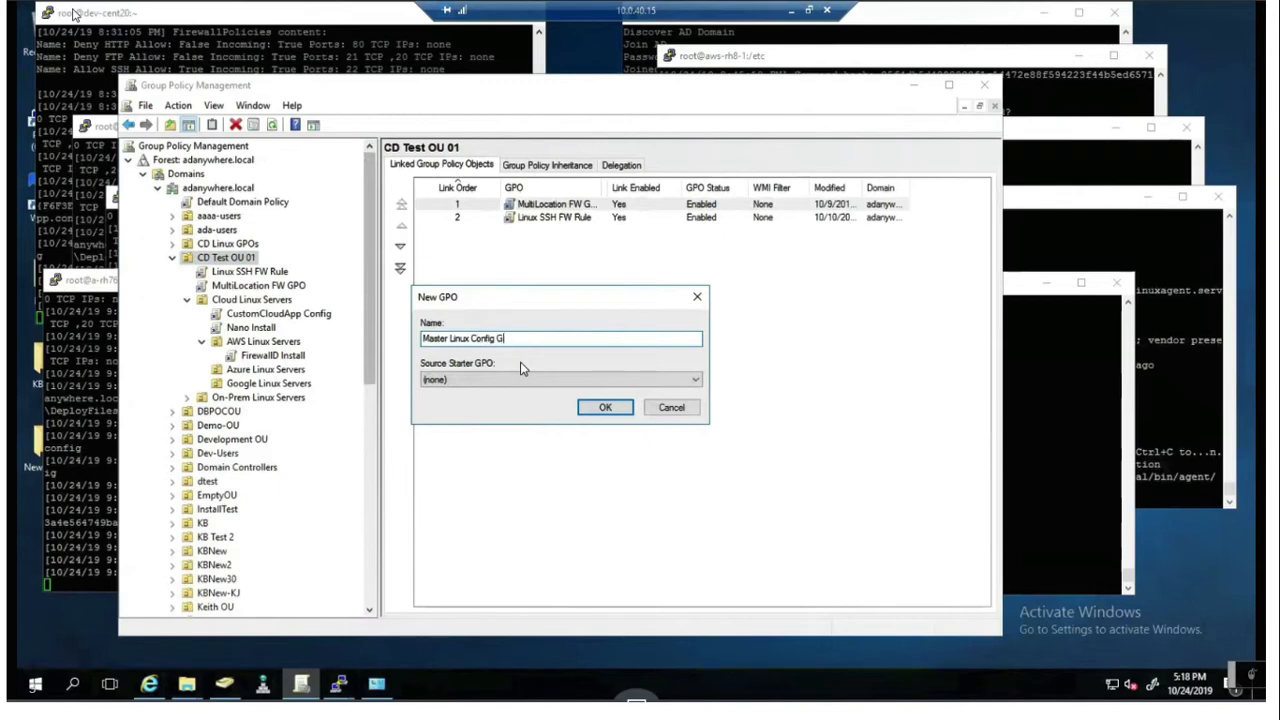
{"action": "type", "text": "PO"}
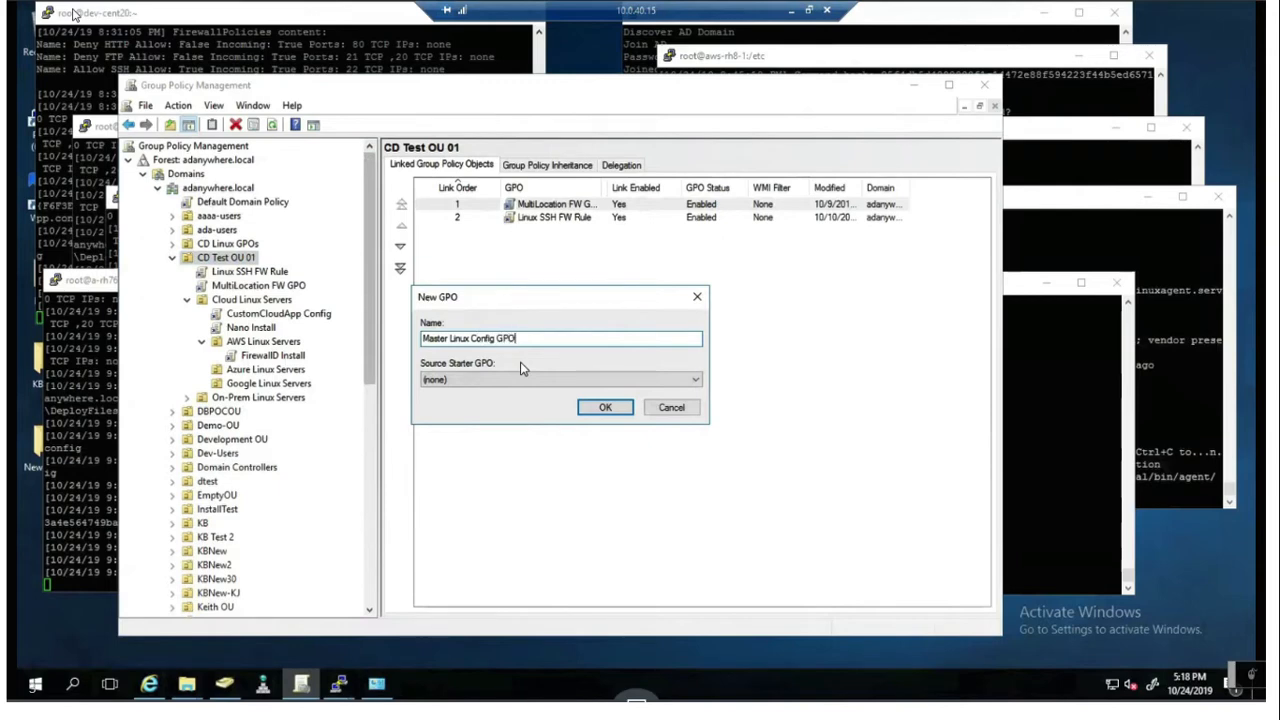
{"action": "mouse_move", "coordinate": [578, 419]}
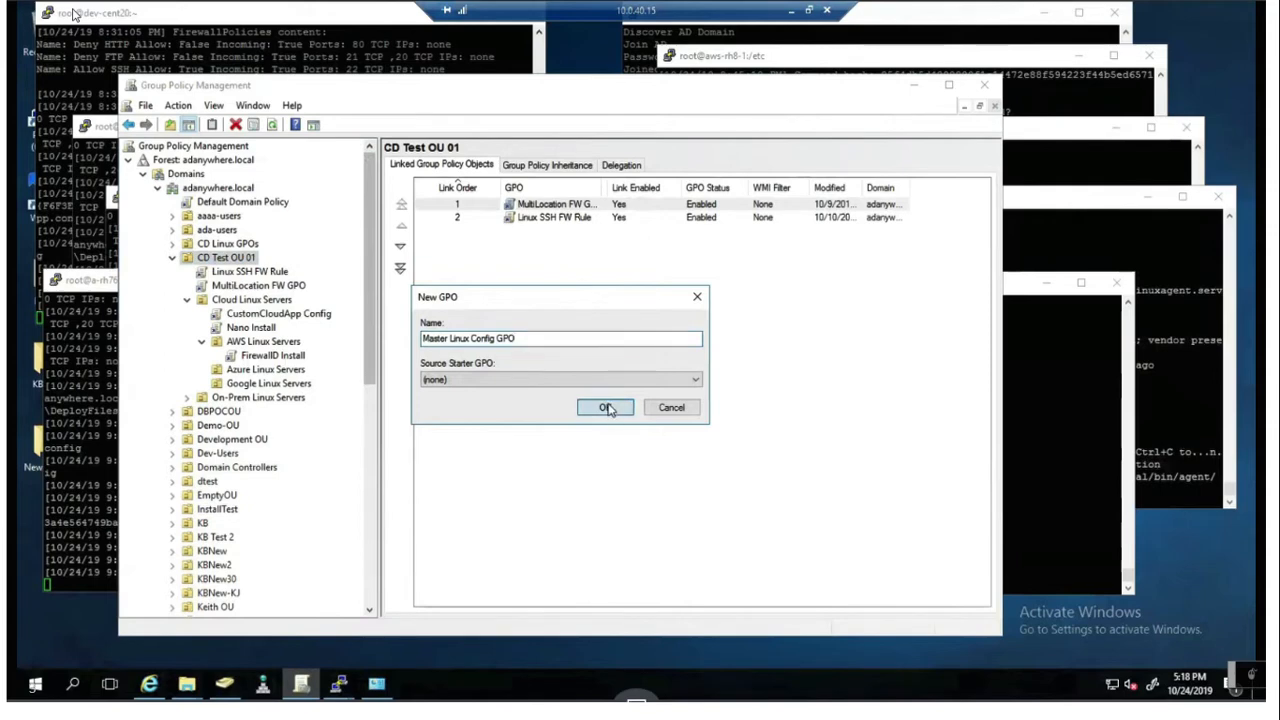
{"action": "left_click", "coordinate": [604, 407]}
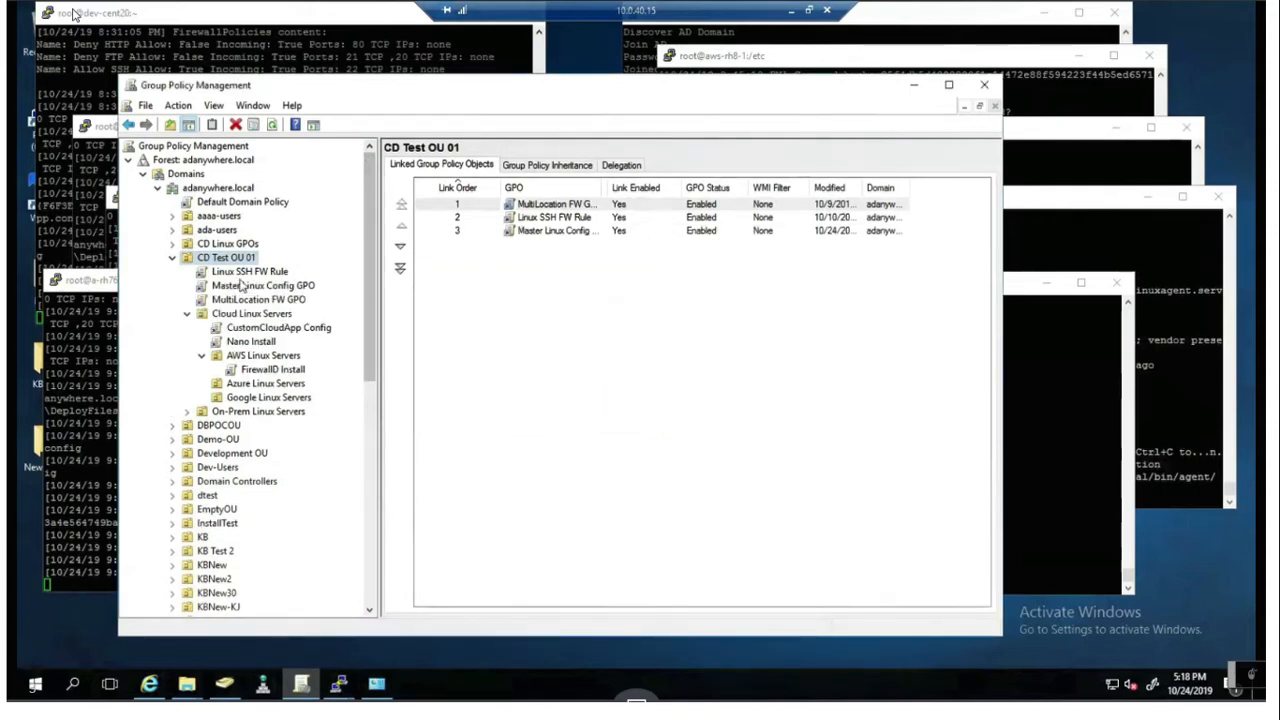
Edit Master Linux Config GPO and go to Computer Configuration > Linux Settings > Firewall
{"action": "right_click", "coordinate": [240, 285]}
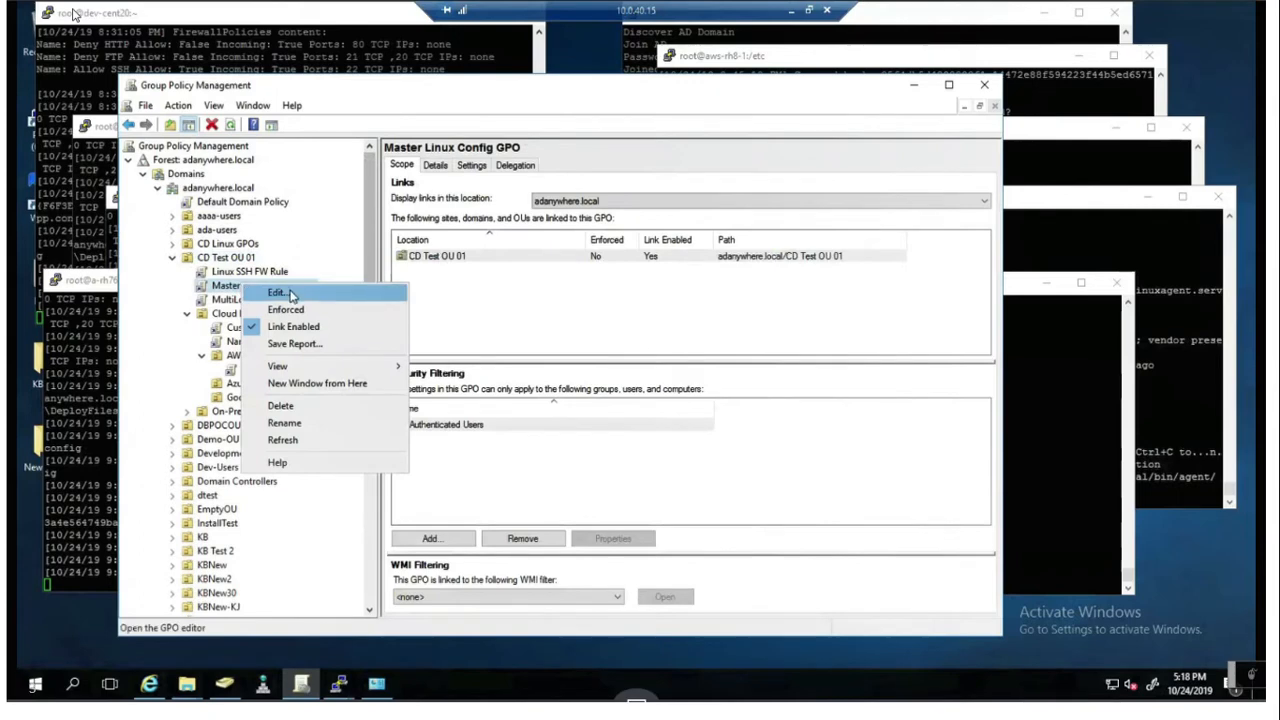
{"action": "left_click", "coordinate": [283, 293]}
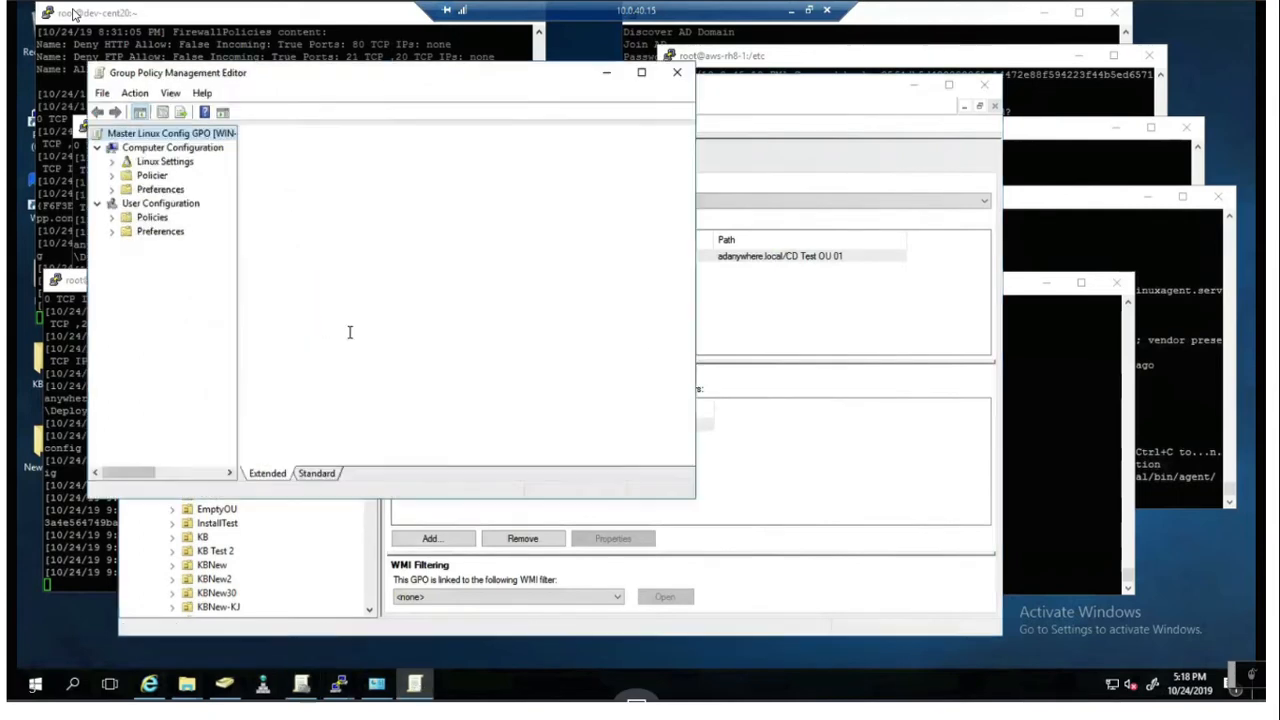
{"action": "left_click", "coordinate": [155, 132]}
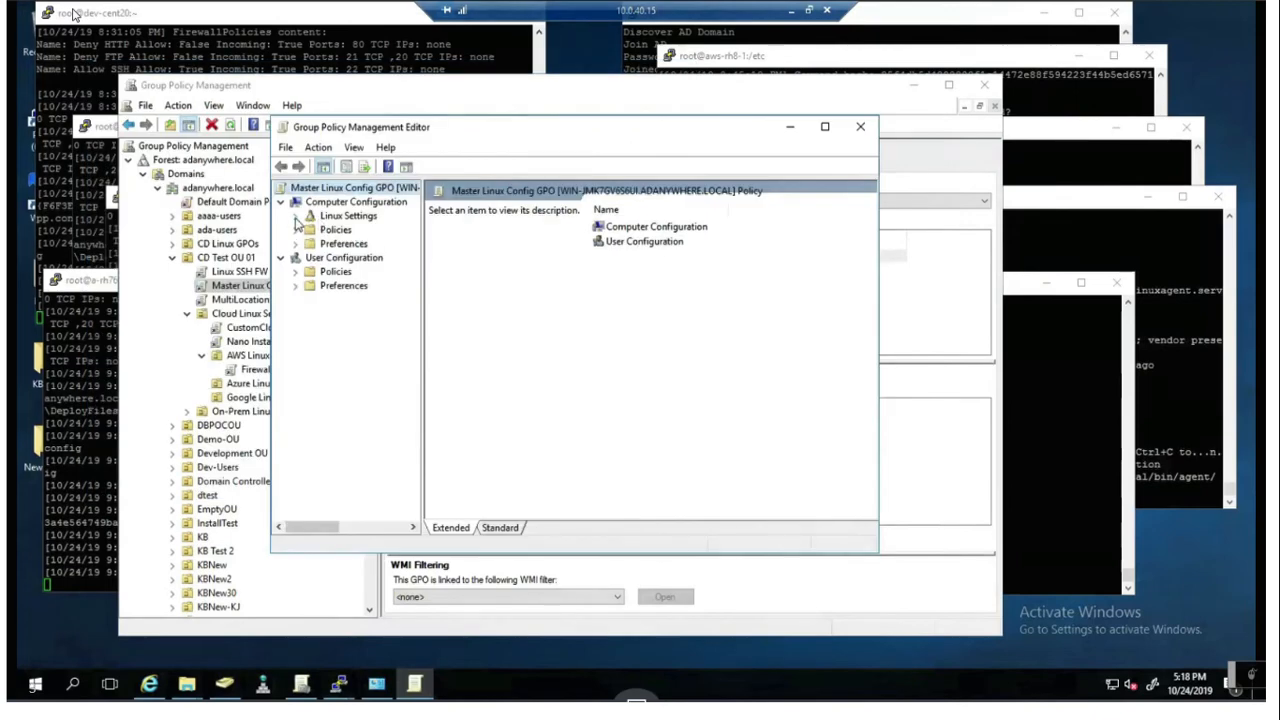
{"action": "left_click", "coordinate": [308, 215]}
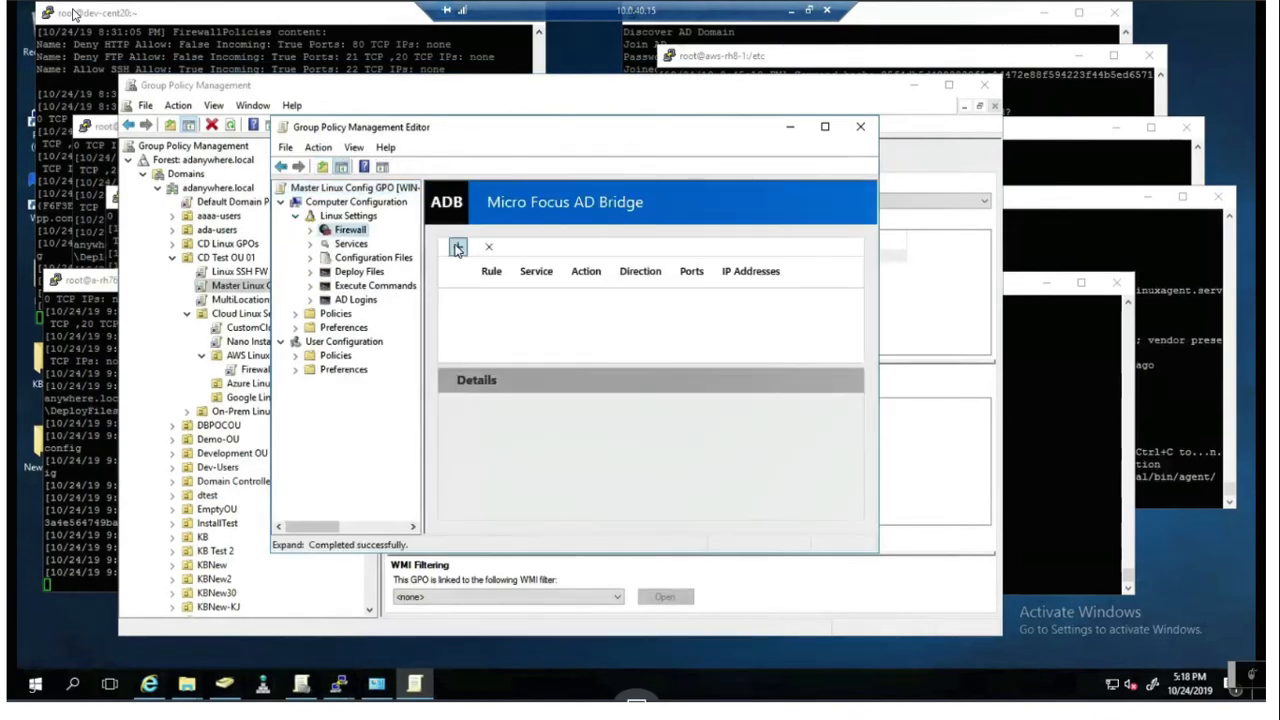
Preview the predefined firewall rule list and a Custom Rule, then cancel it
{"action": "left_click", "coordinate": [457, 247]}
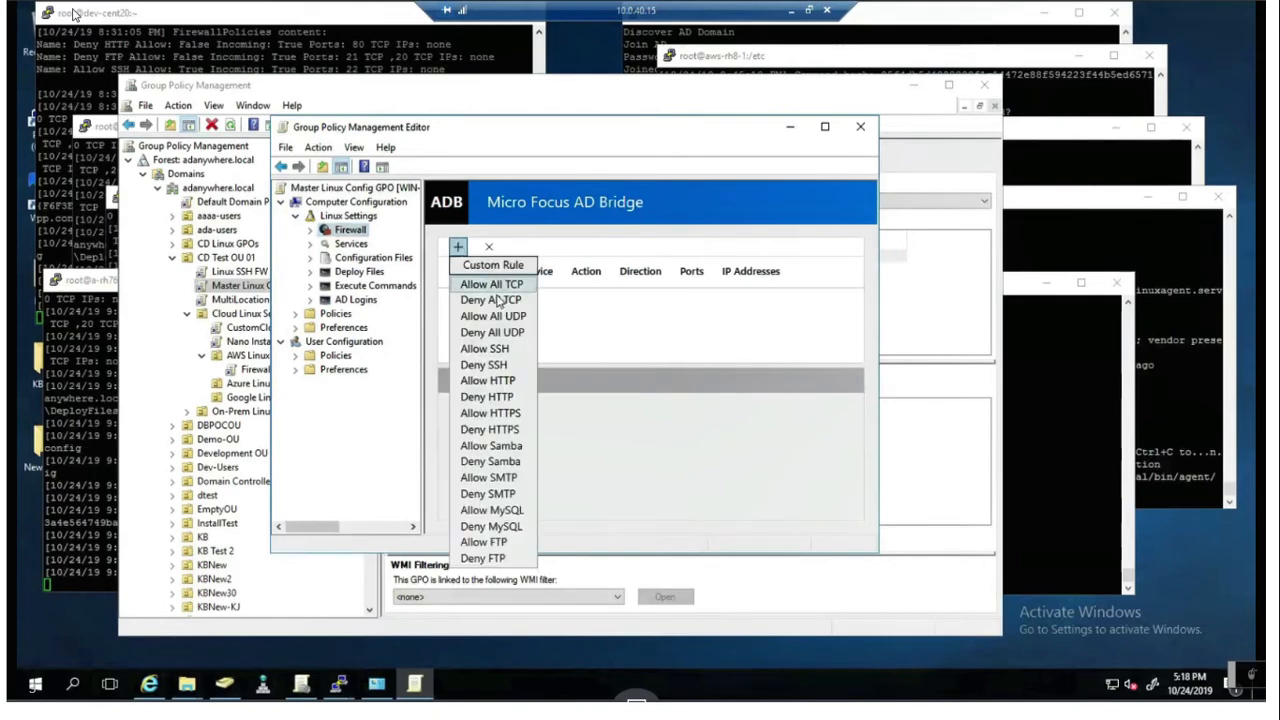
{"action": "mouse_move", "coordinate": [484, 558]}
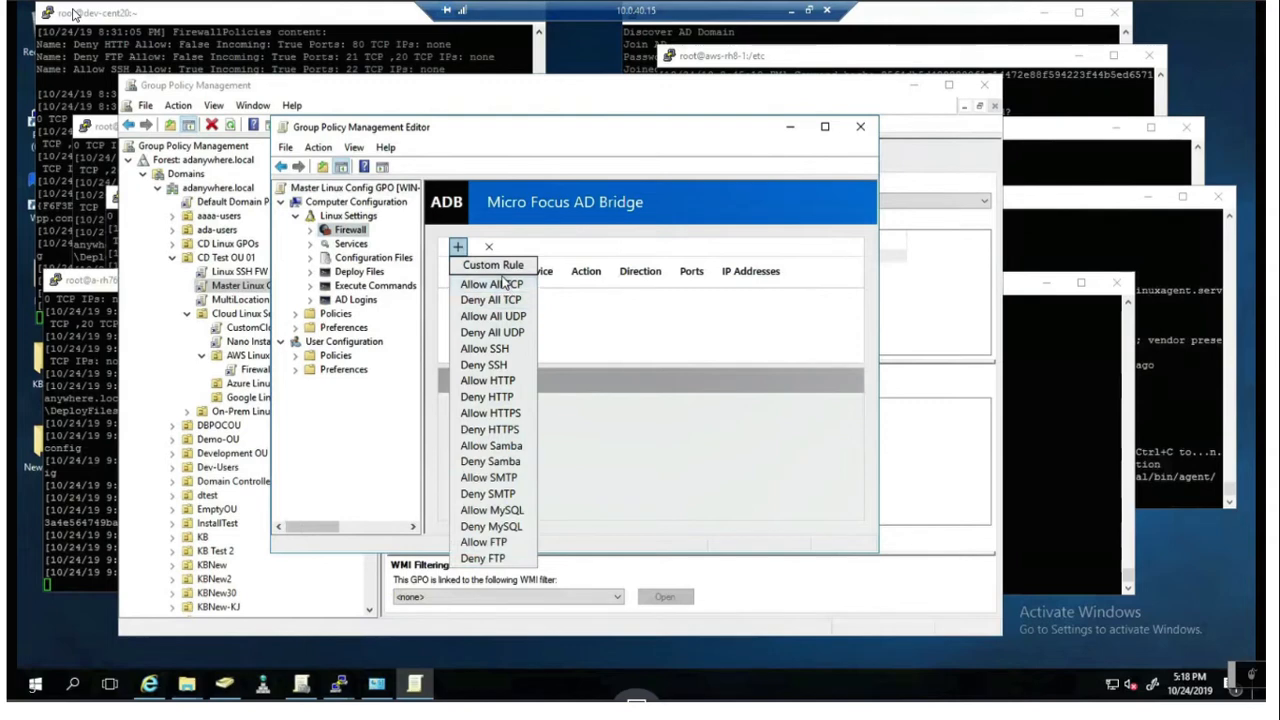
{"action": "mouse_move", "coordinate": [493, 265]}
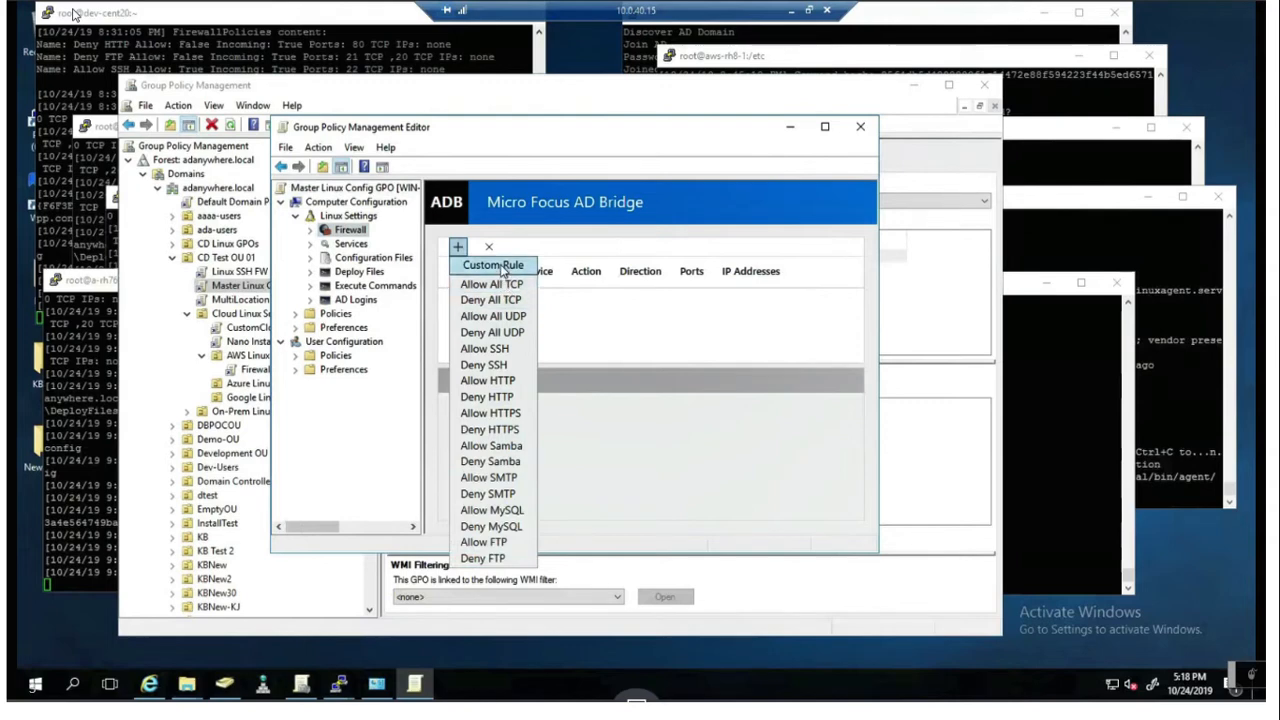
{"action": "left_click", "coordinate": [493, 266]}
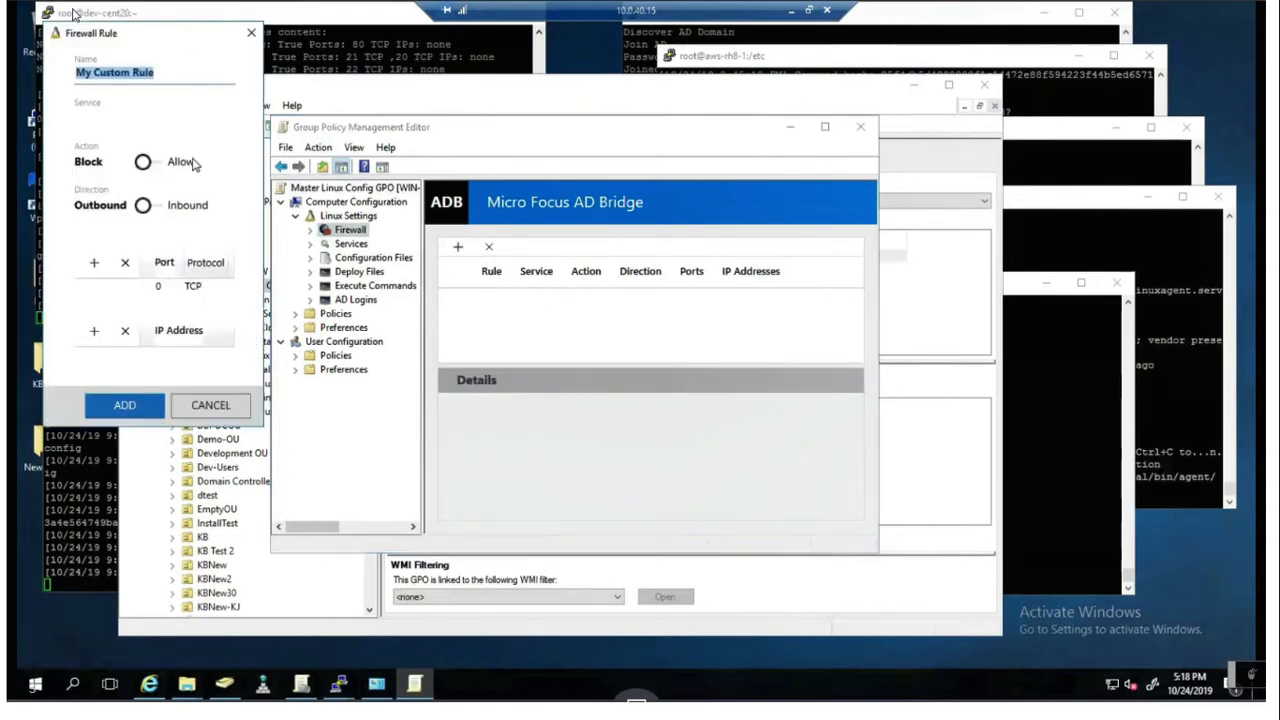
{"action": "mouse_move", "coordinate": [137, 240]}
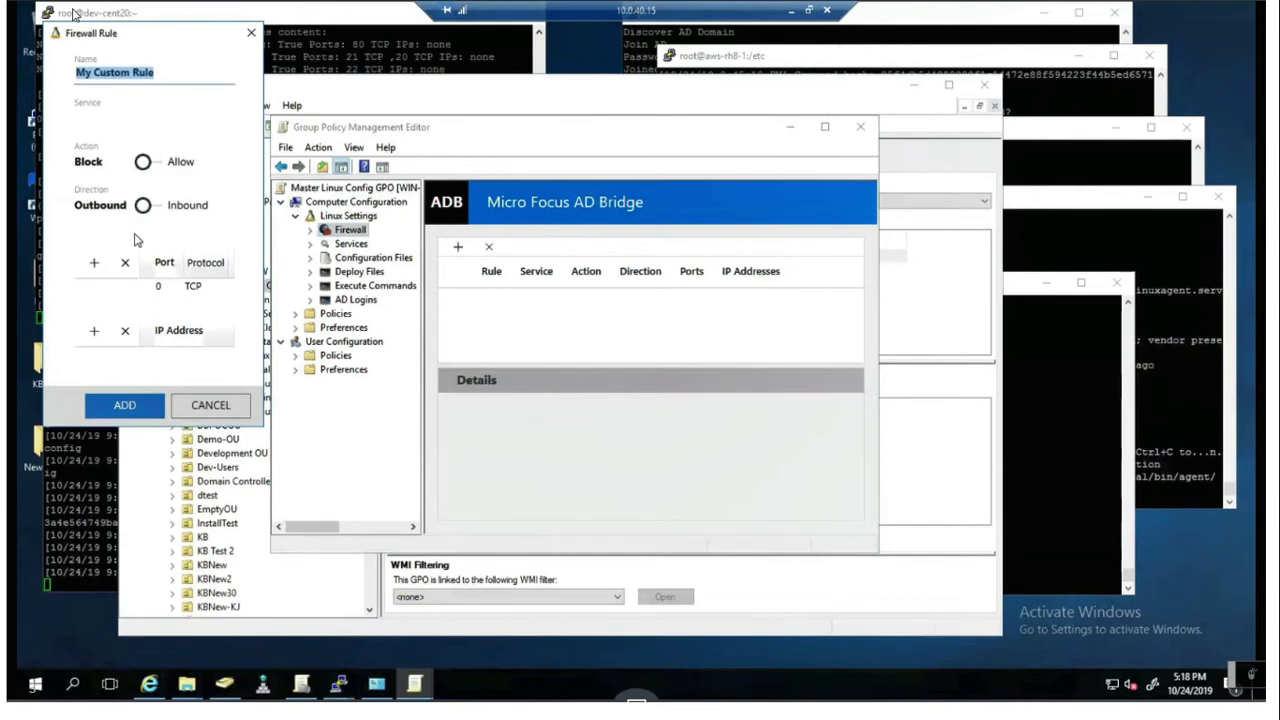
{"action": "mouse_move", "coordinate": [205, 305]}
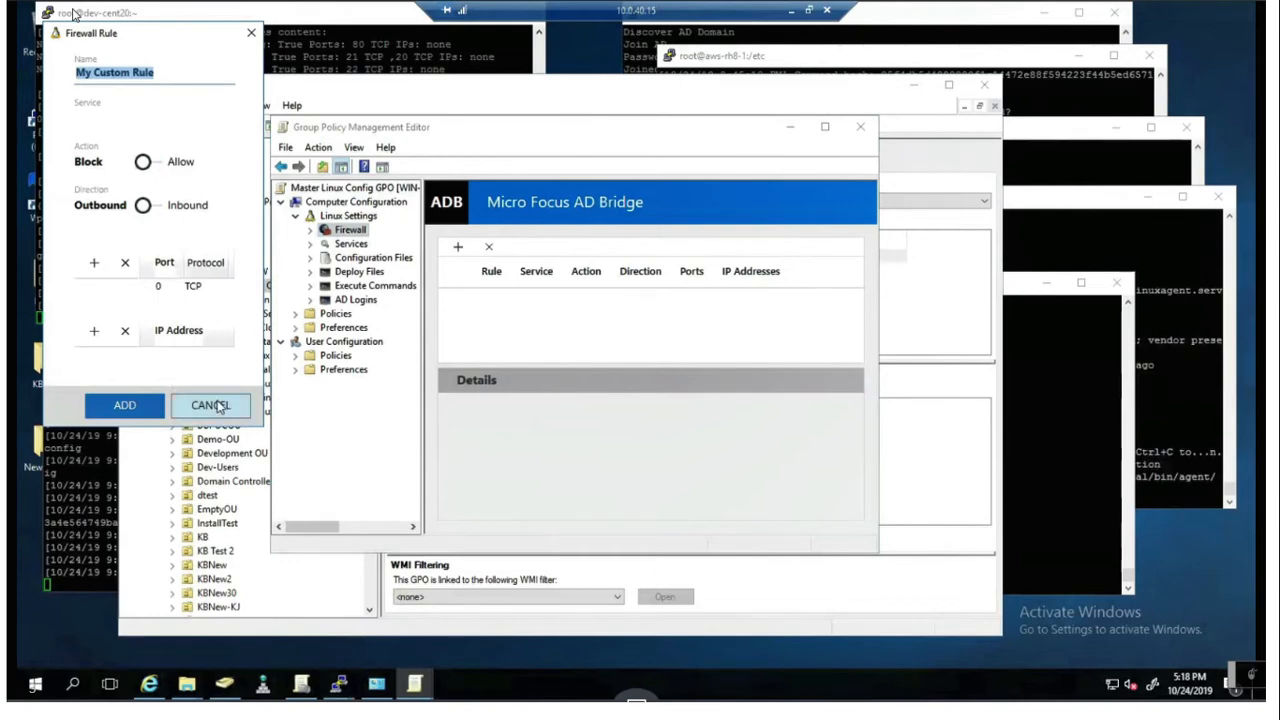
{"action": "left_click", "coordinate": [211, 405]}
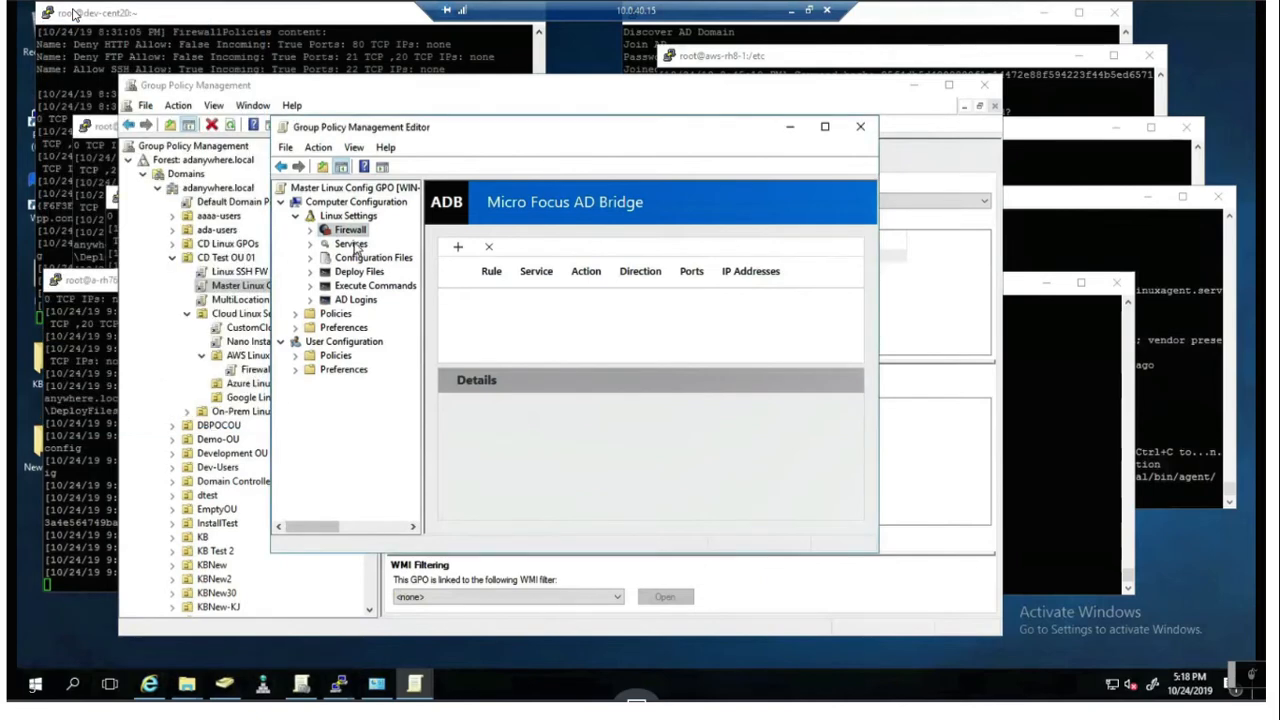
In Linux Services, draft an httpd service policy with the Start action, then cancel it
{"action": "left_click", "coordinate": [351, 243]}
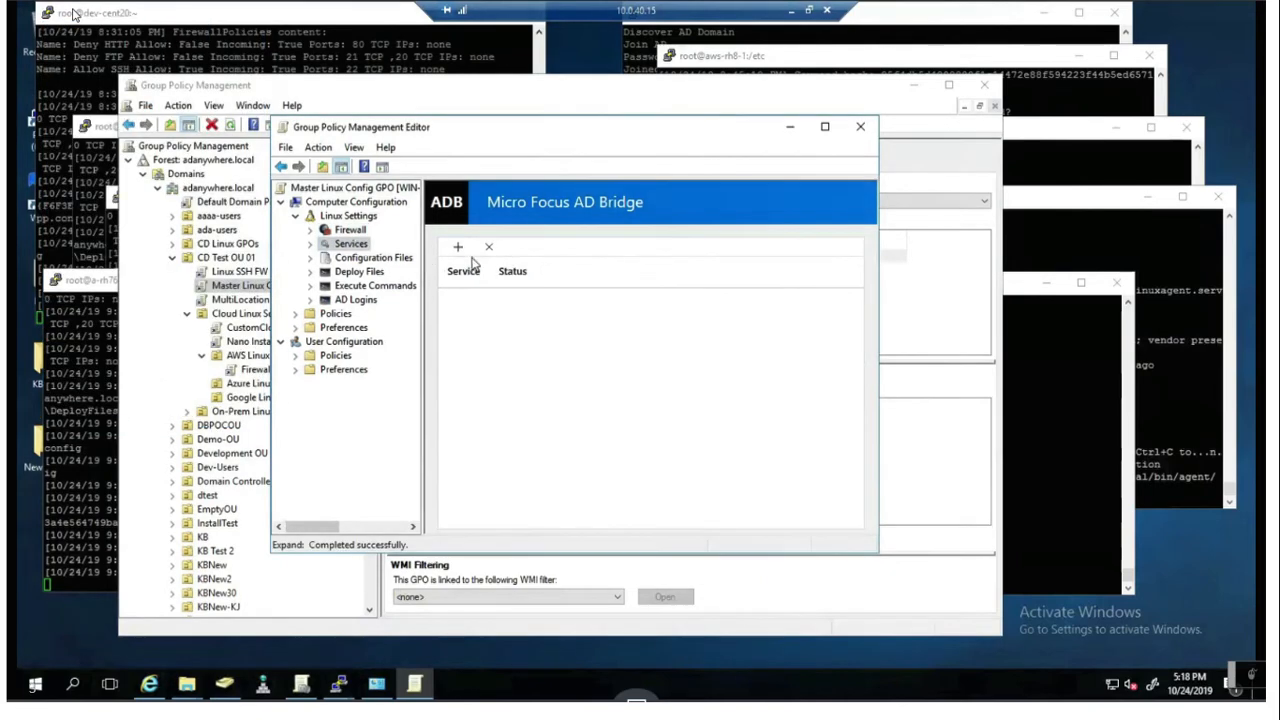
{"action": "left_click", "coordinate": [457, 247]}
{"action": "type", "text": "httpd"}
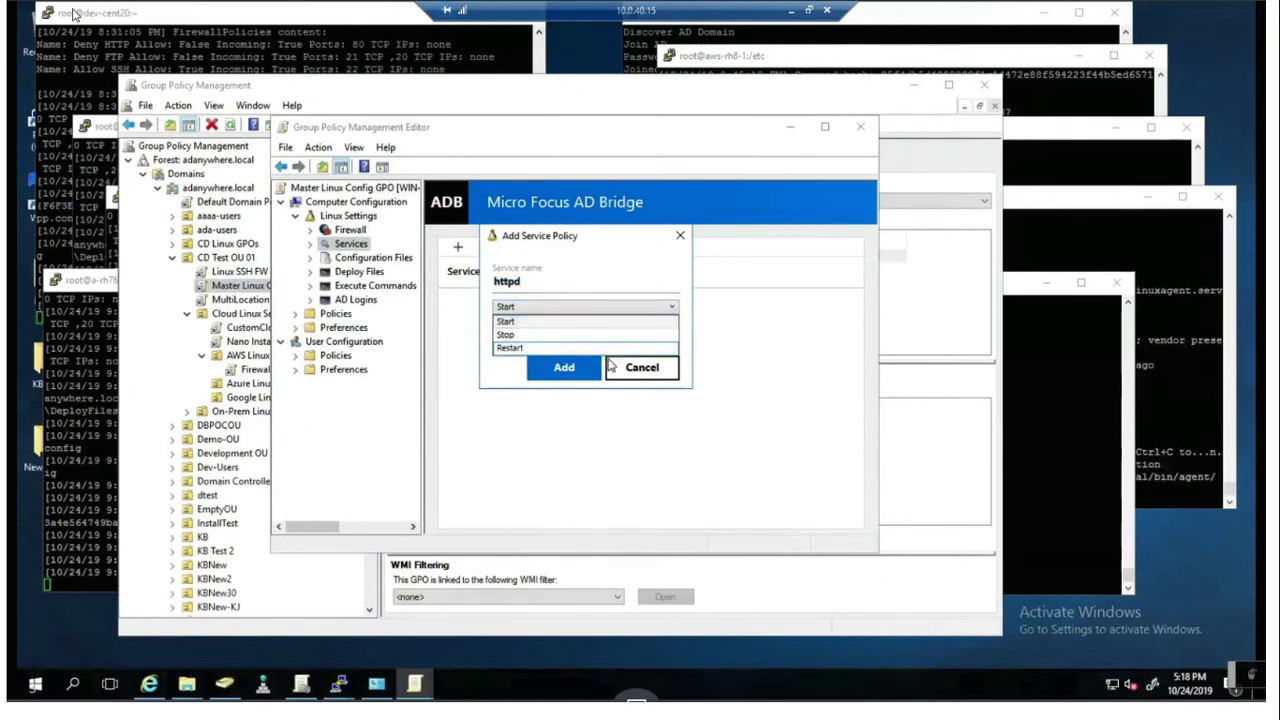
{"action": "left_click", "coordinate": [525, 320]}
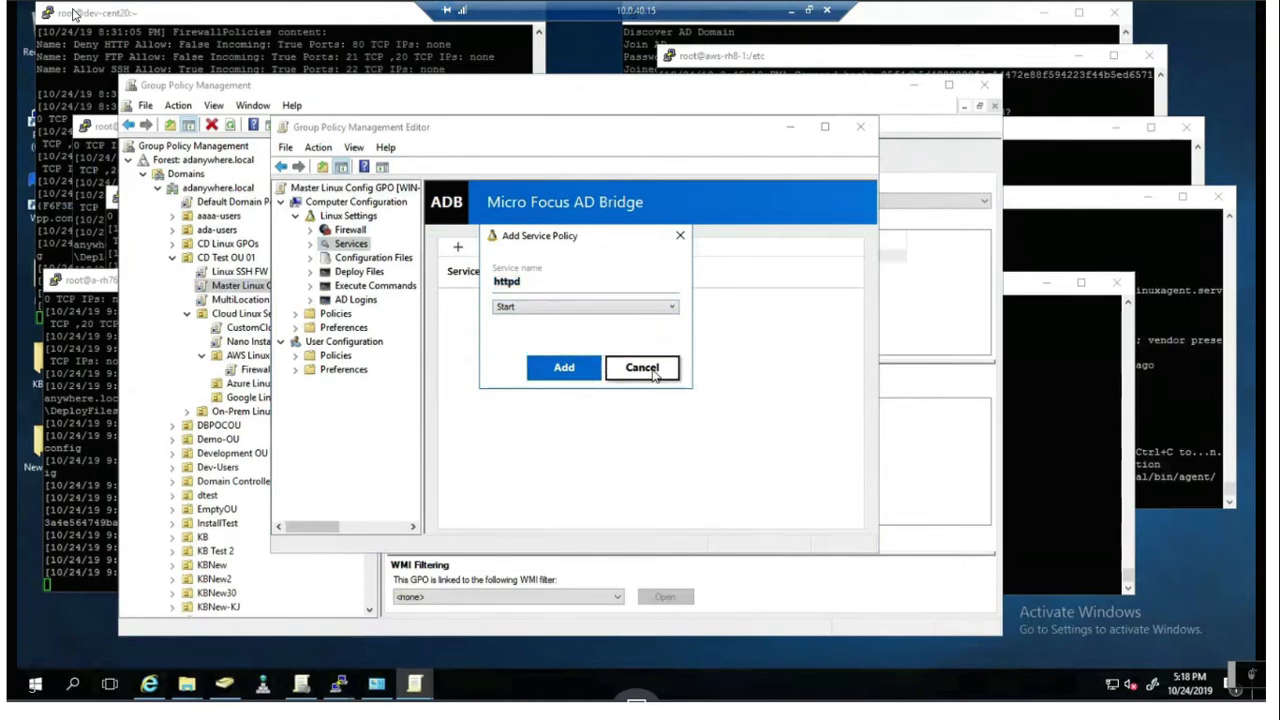
{"action": "left_click", "coordinate": [642, 367]}
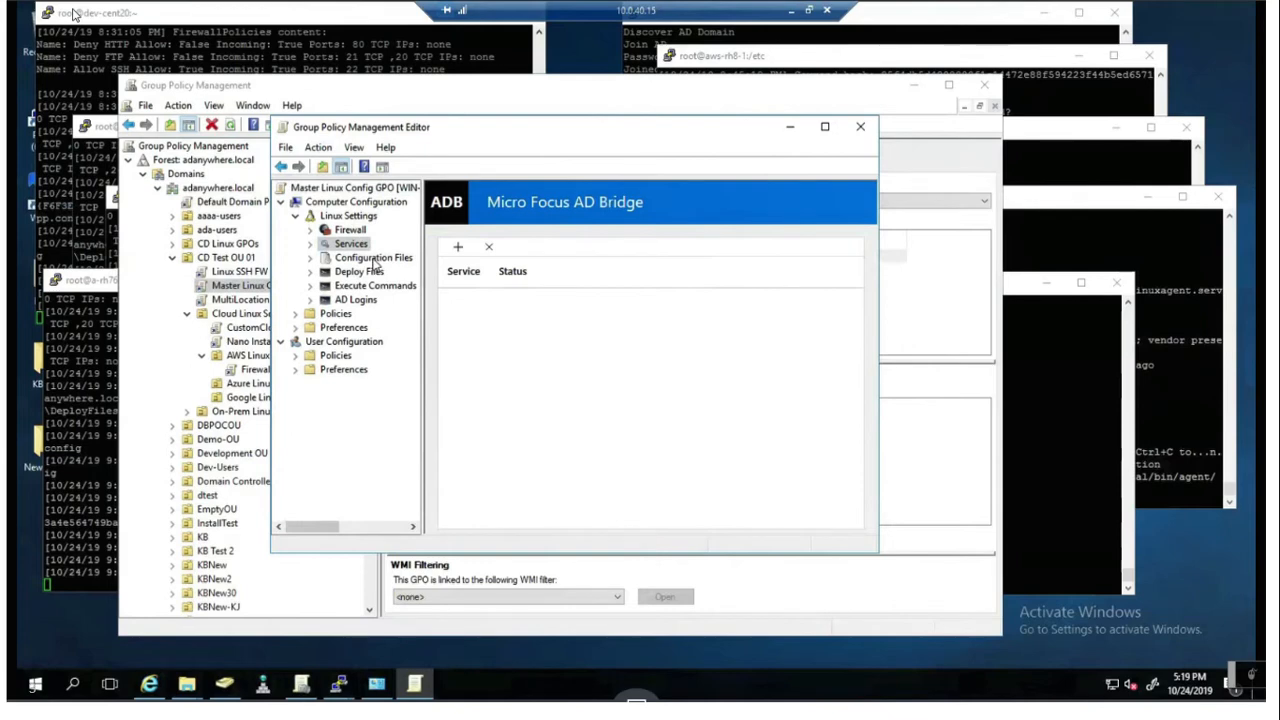
Browse the configuration file settings, previewing the available SSH and Sudoers settings
{"action": "left_click", "coordinate": [373, 257]}
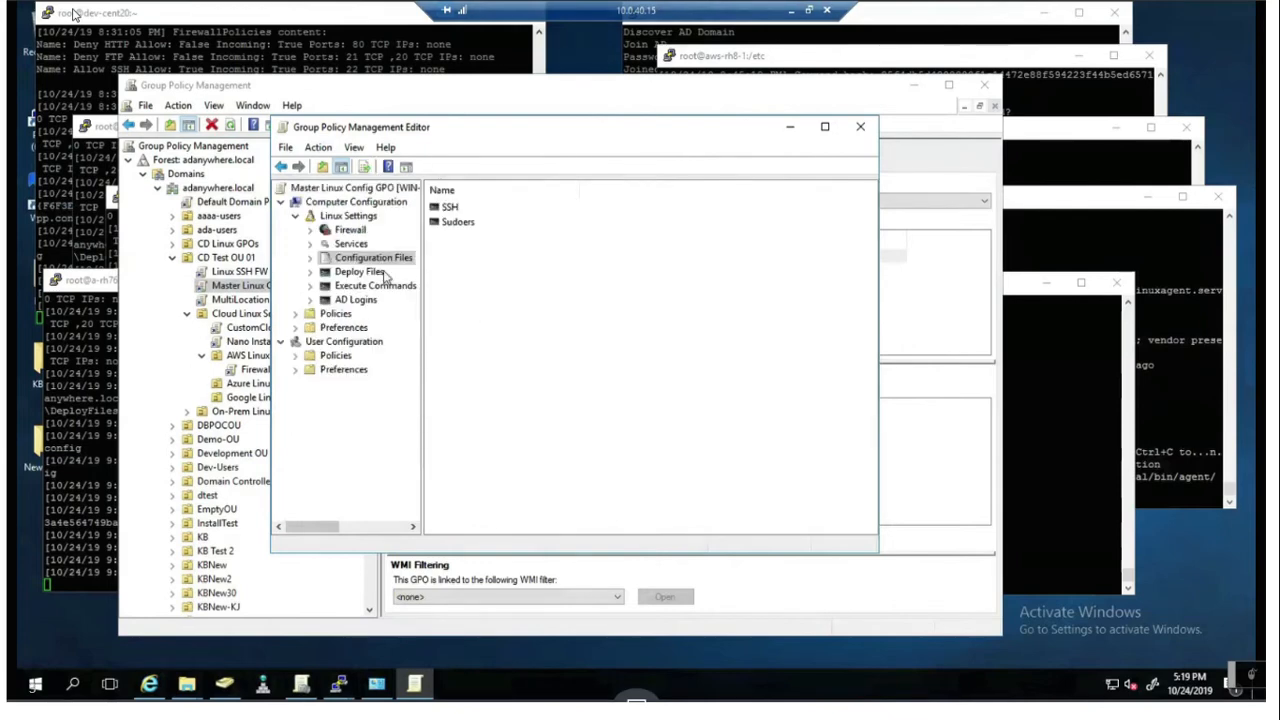
{"action": "left_click", "coordinate": [311, 257]}
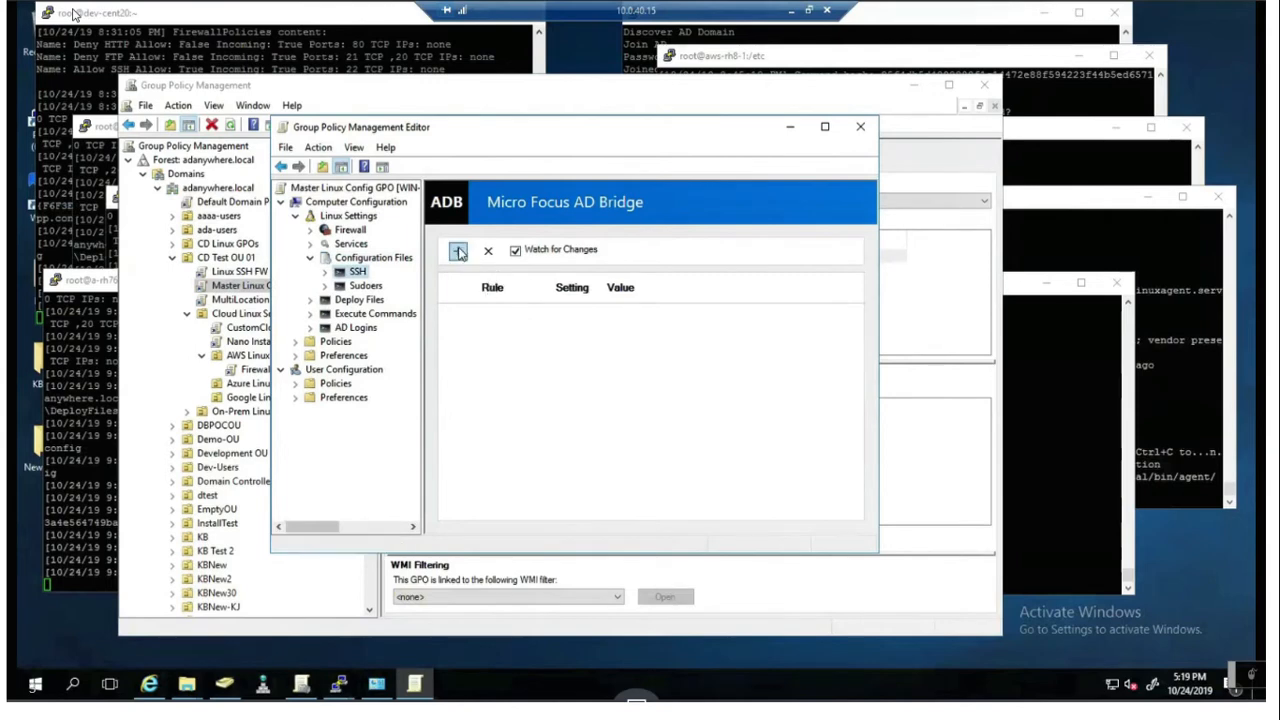
{"action": "left_click", "coordinate": [458, 250]}
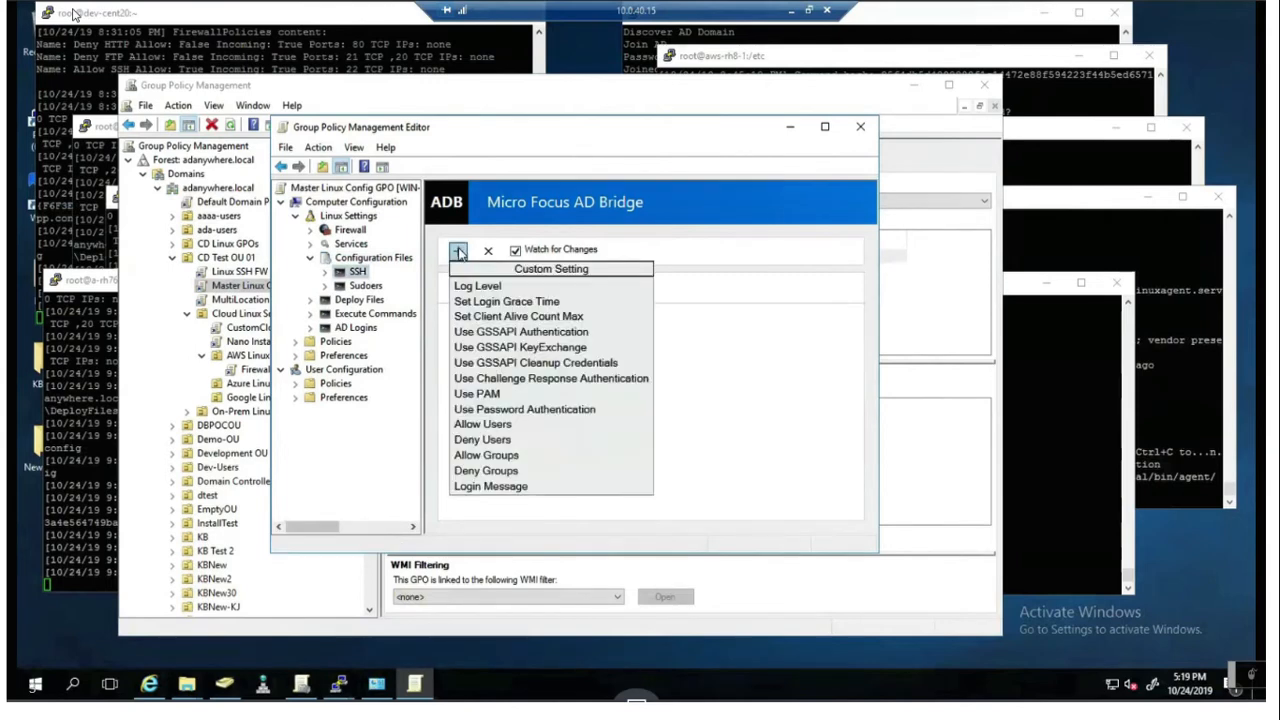
{"action": "left_click", "coordinate": [458, 250]}
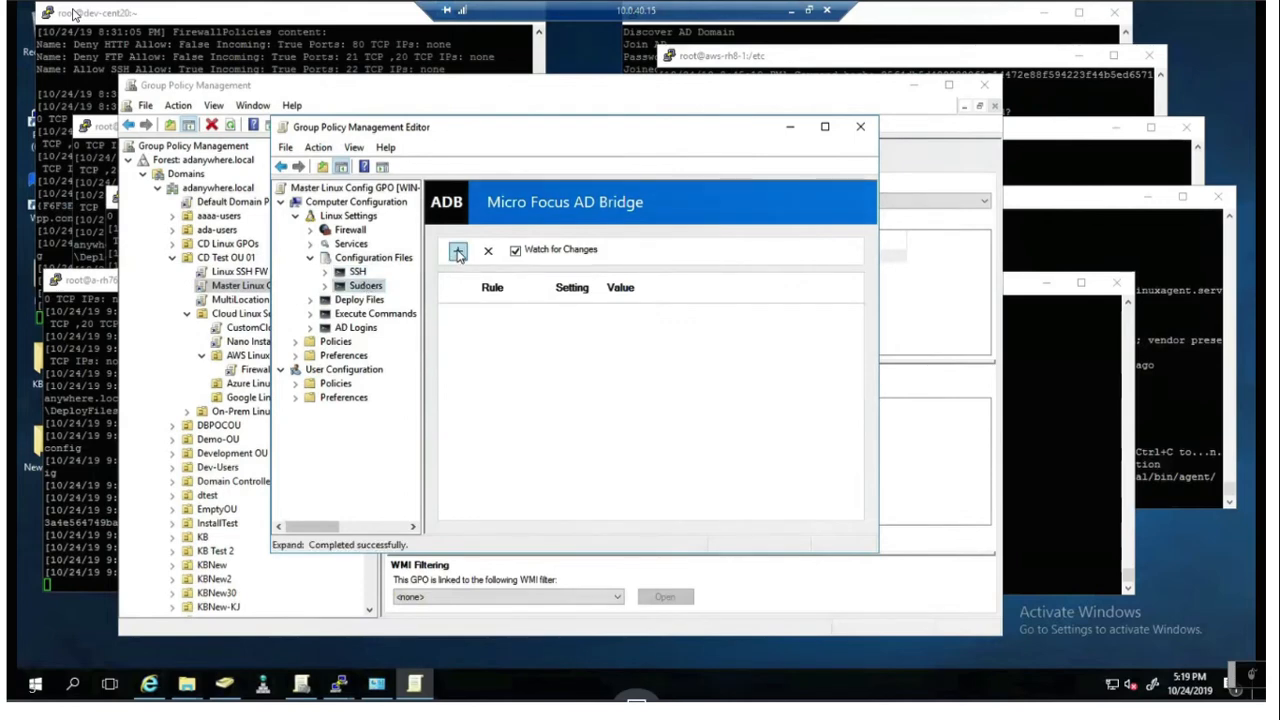
{"action": "left_click", "coordinate": [457, 250]}
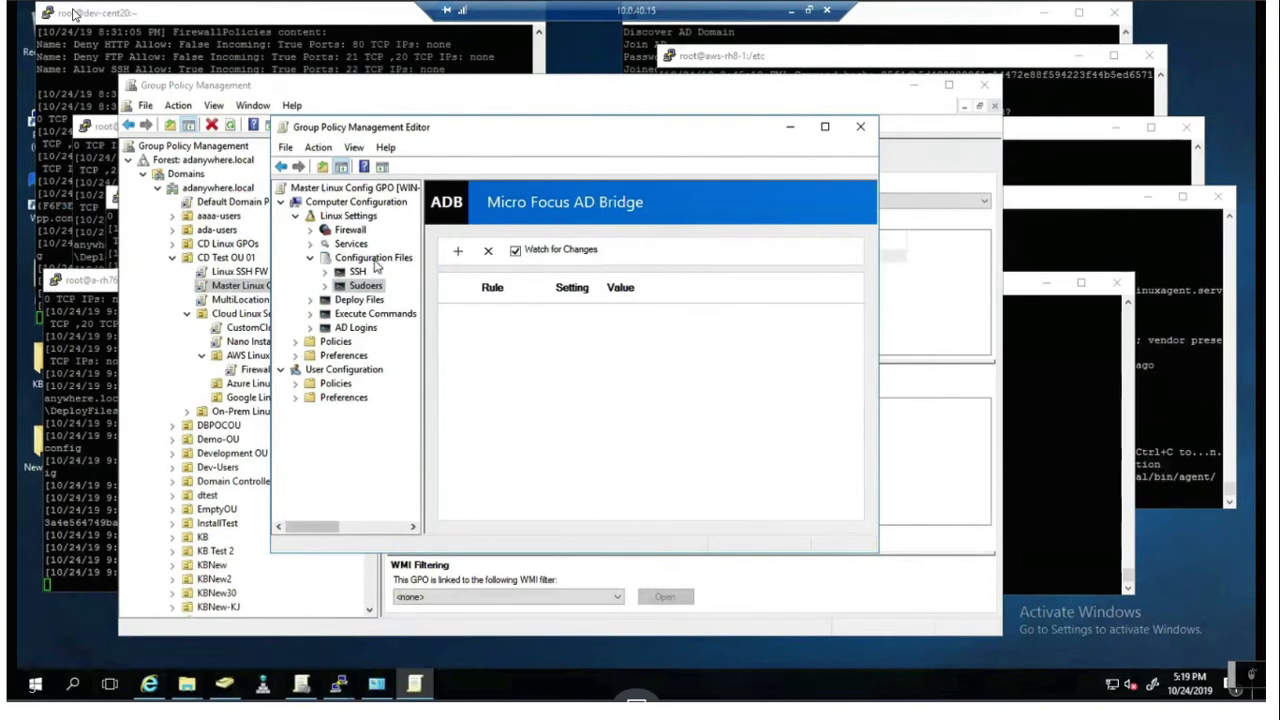
Open and dismiss the Add Custom Configuration File dialog, then select Deploy Files
{"action": "right_click", "coordinate": [365, 257]}
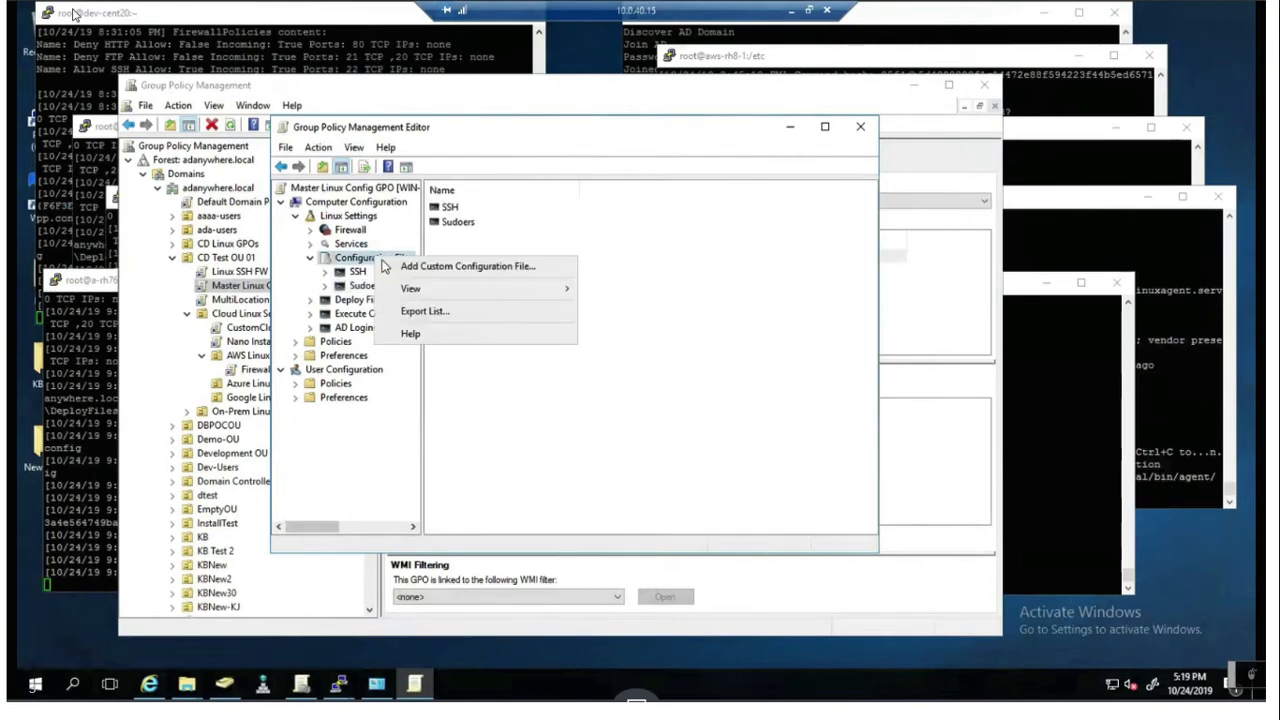
{"action": "left_click", "coordinate": [463, 266]}
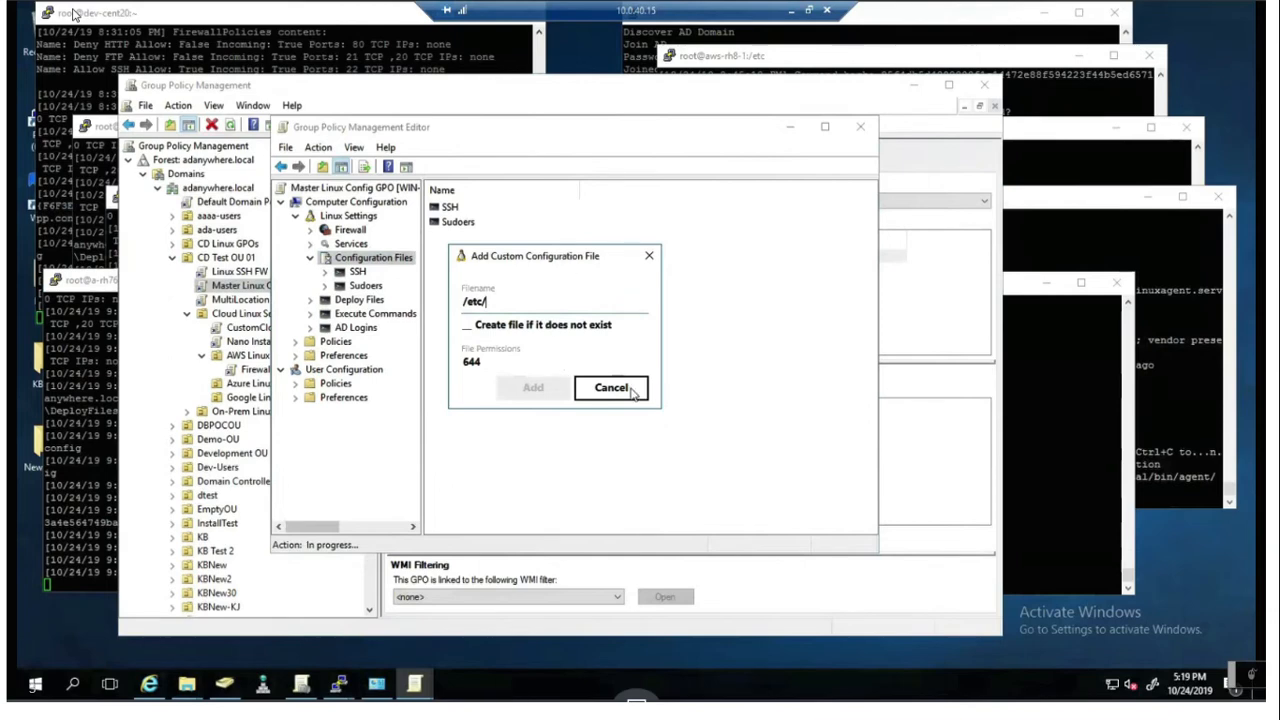
{"action": "left_click", "coordinate": [611, 387]}
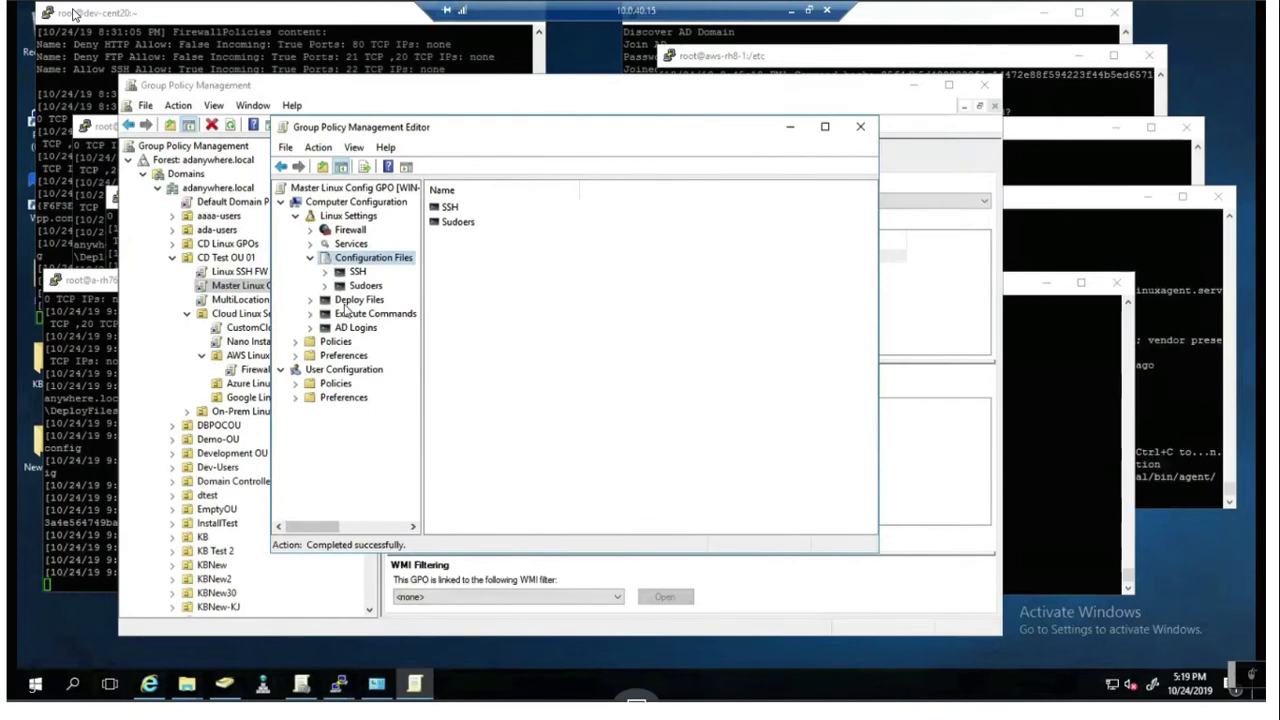
{"action": "left_click", "coordinate": [359, 299]}
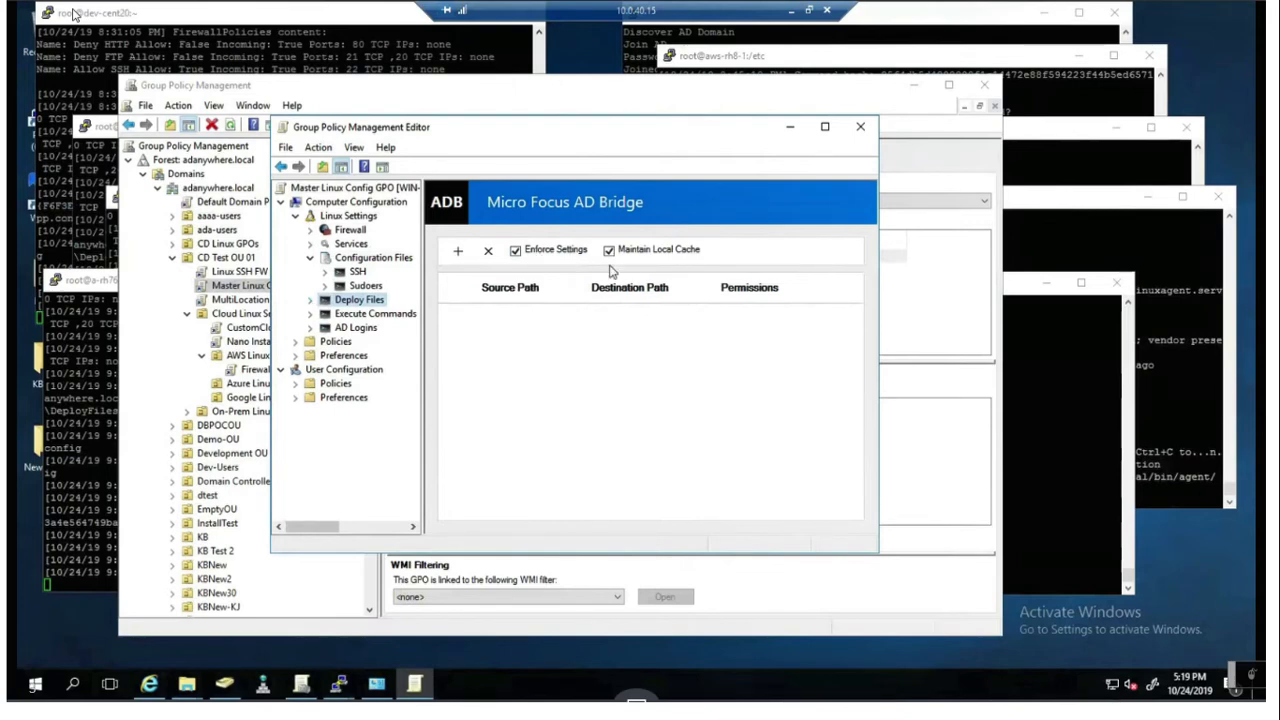
{"action": "left_click", "coordinate": [458, 250]}
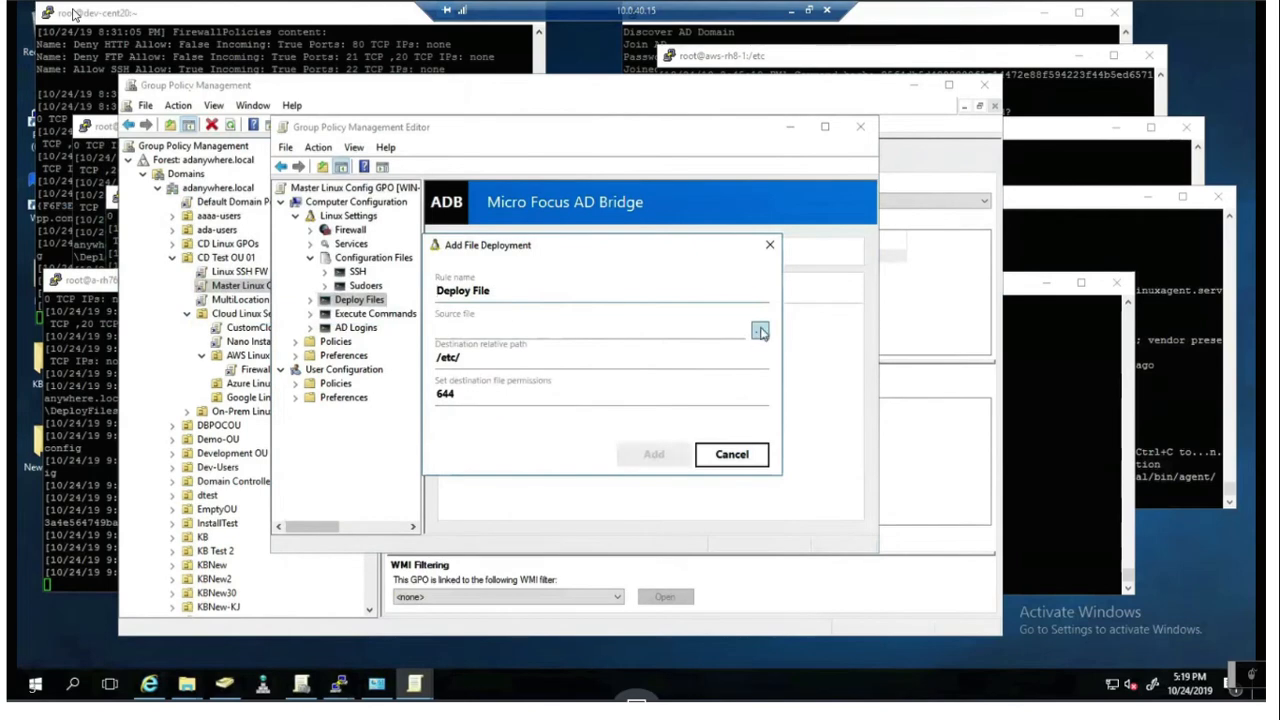
{"action": "left_click", "coordinate": [759, 331]}
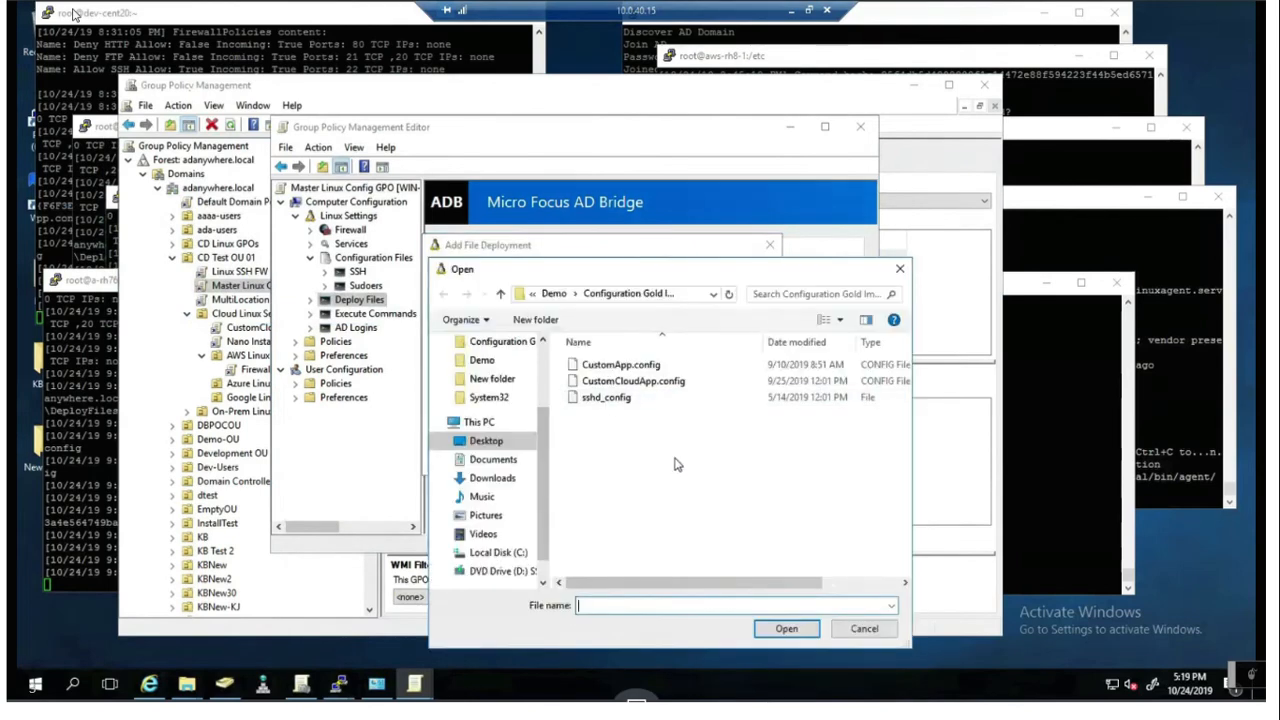
{"action": "left_click", "coordinate": [864, 628]}
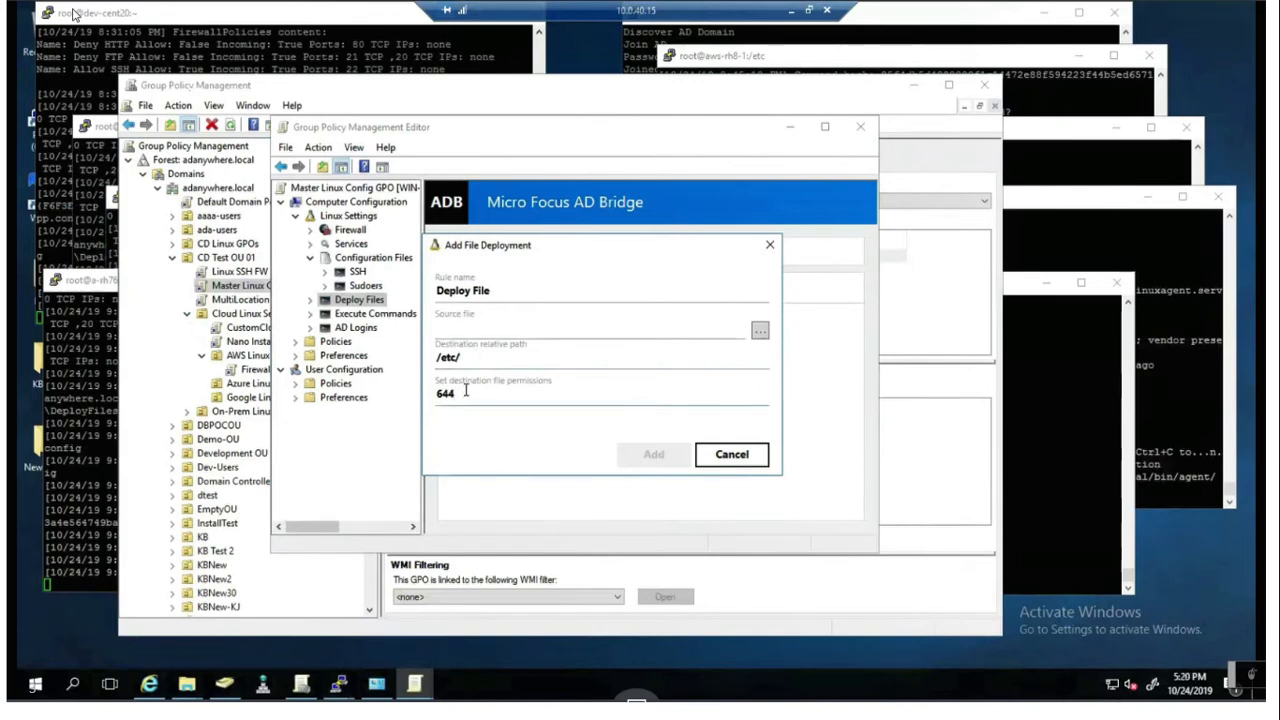
{"action": "mouse_move", "coordinate": [732, 455]}
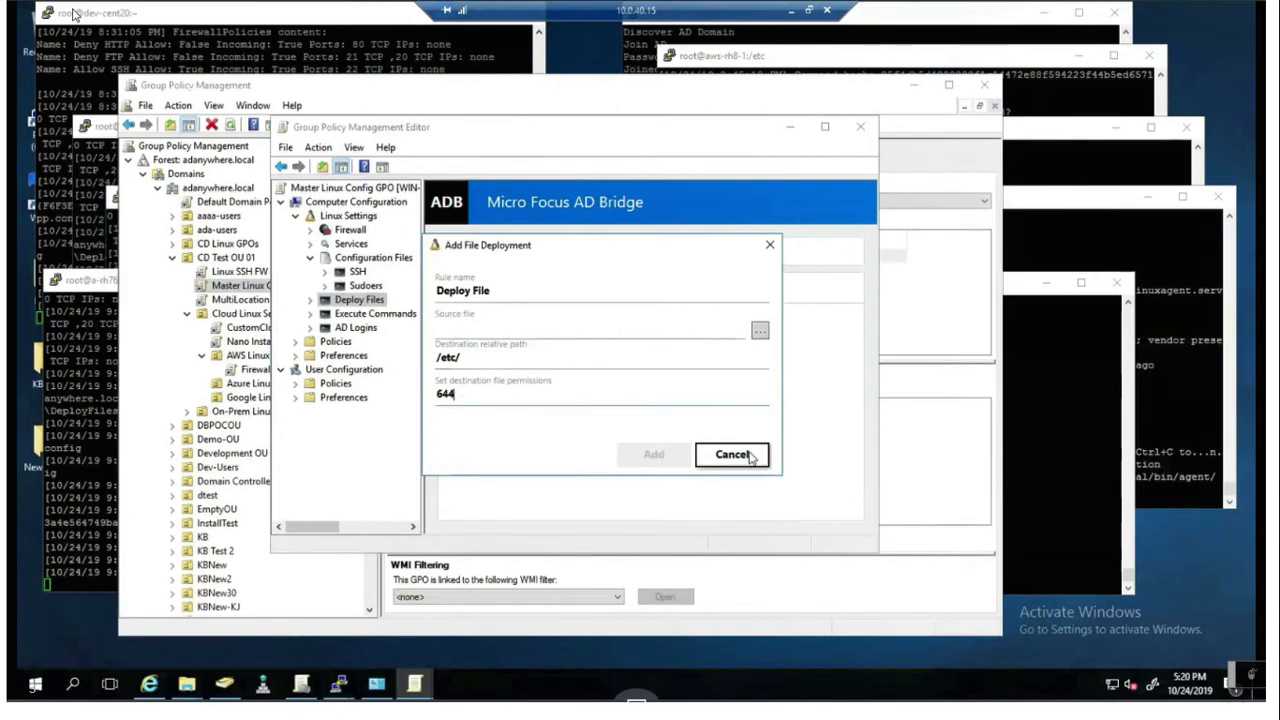
{"action": "left_click", "coordinate": [731, 454]}
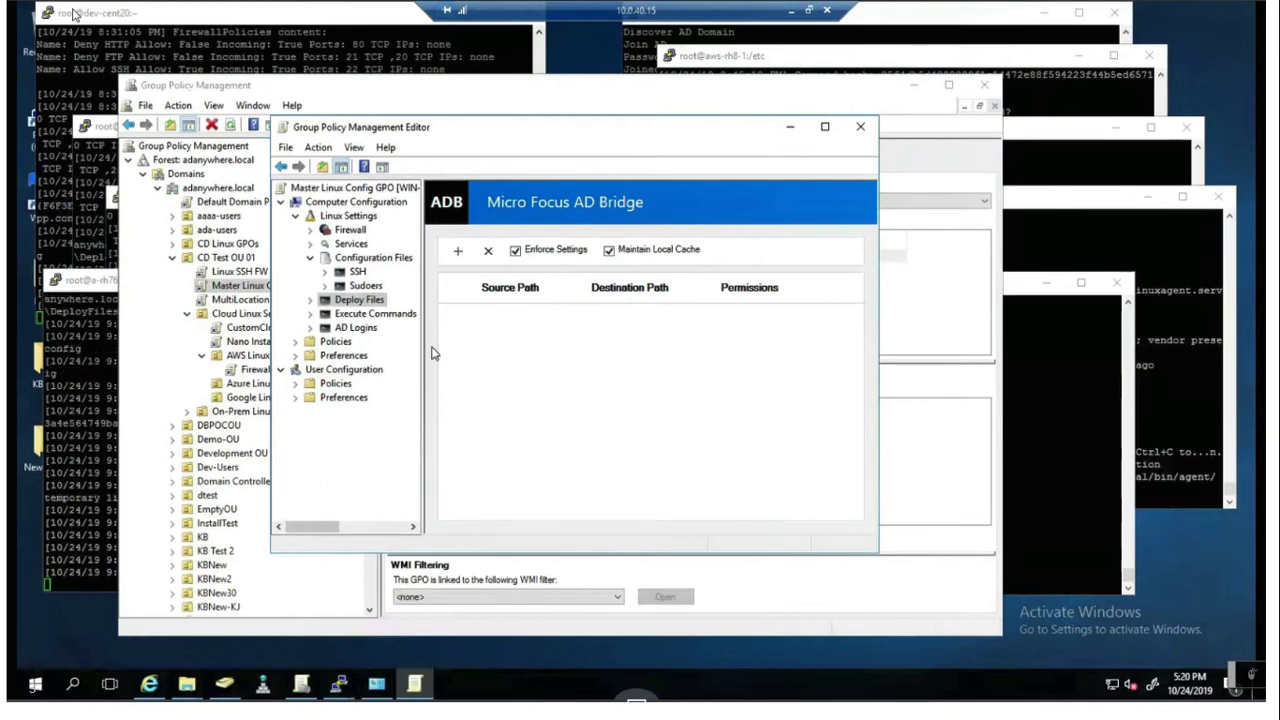
In Execute Commands, draft a /bin/bash 'yum install' command rule, then cancel it
{"action": "left_click", "coordinate": [377, 313]}
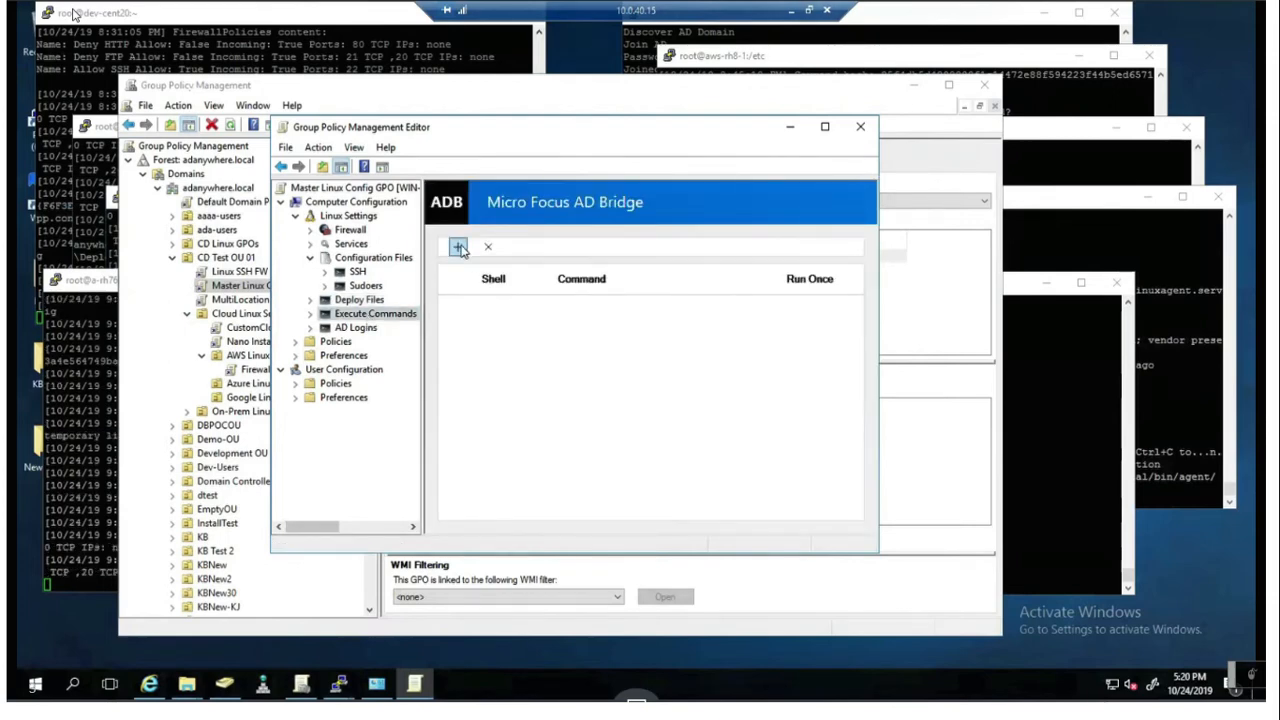
{"action": "left_click", "coordinate": [457, 247]}
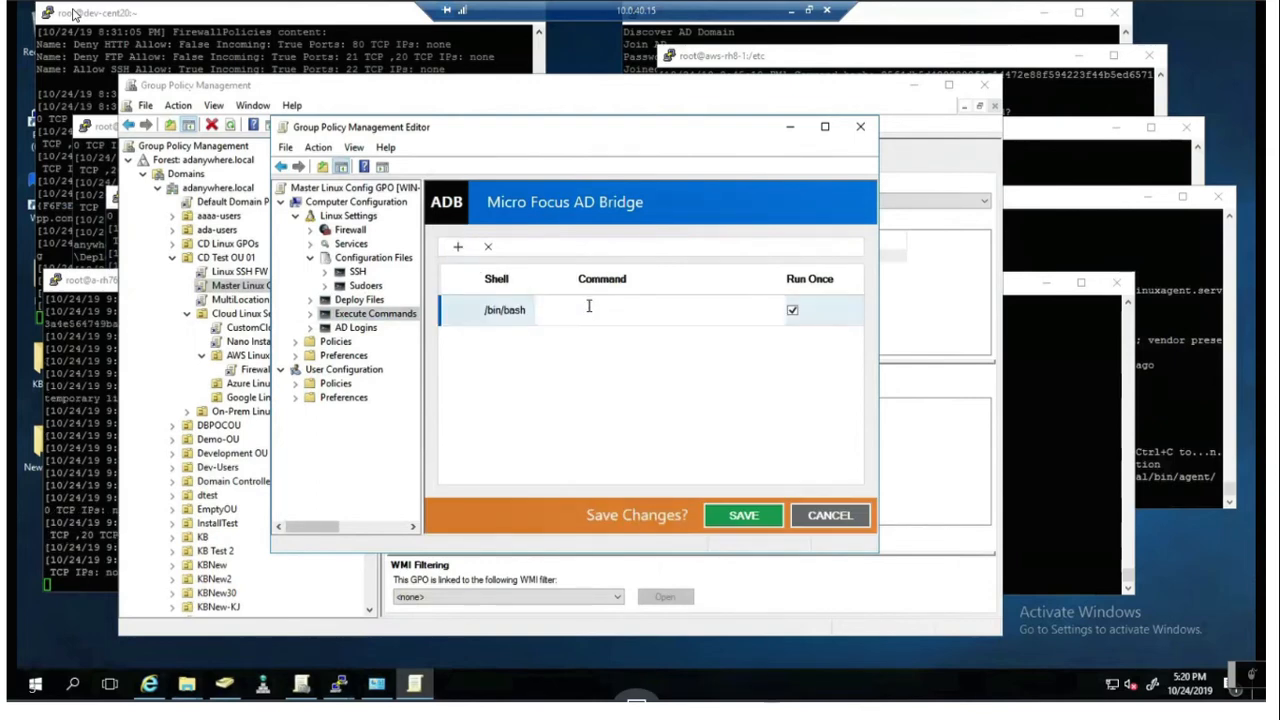
{"action": "type", "text": "yum in"}
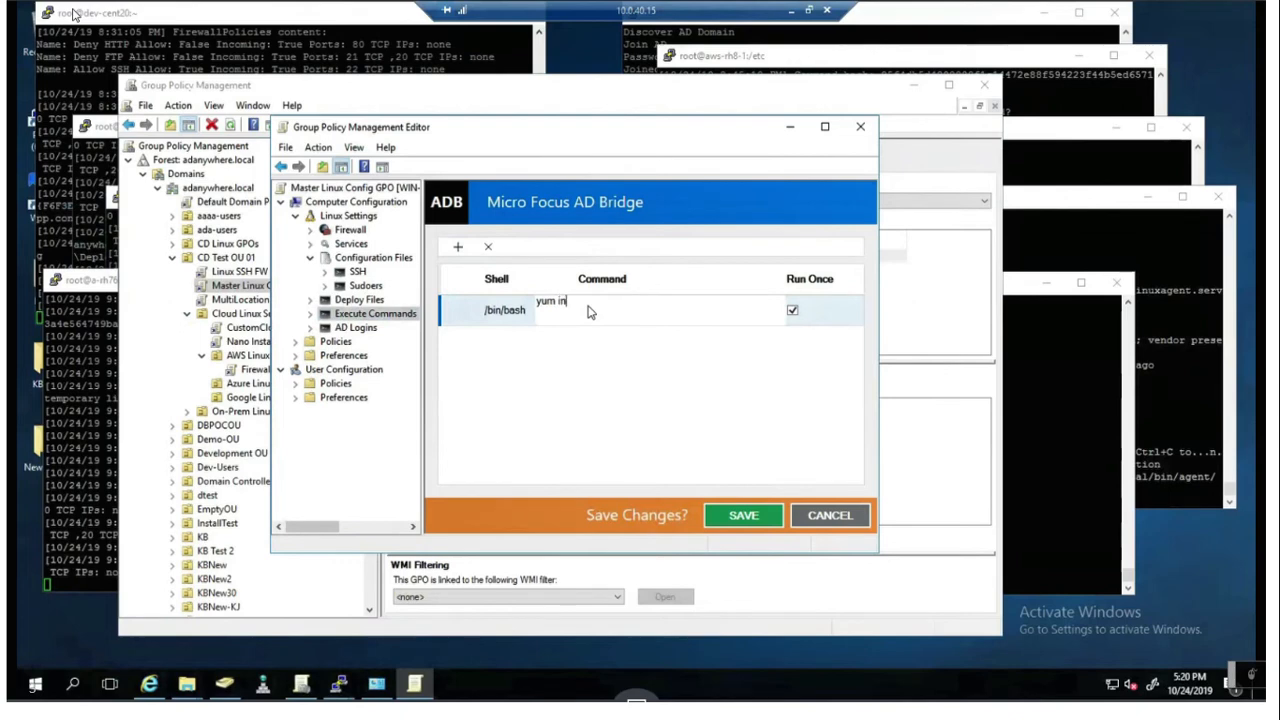
{"action": "type", "text": "stall"}
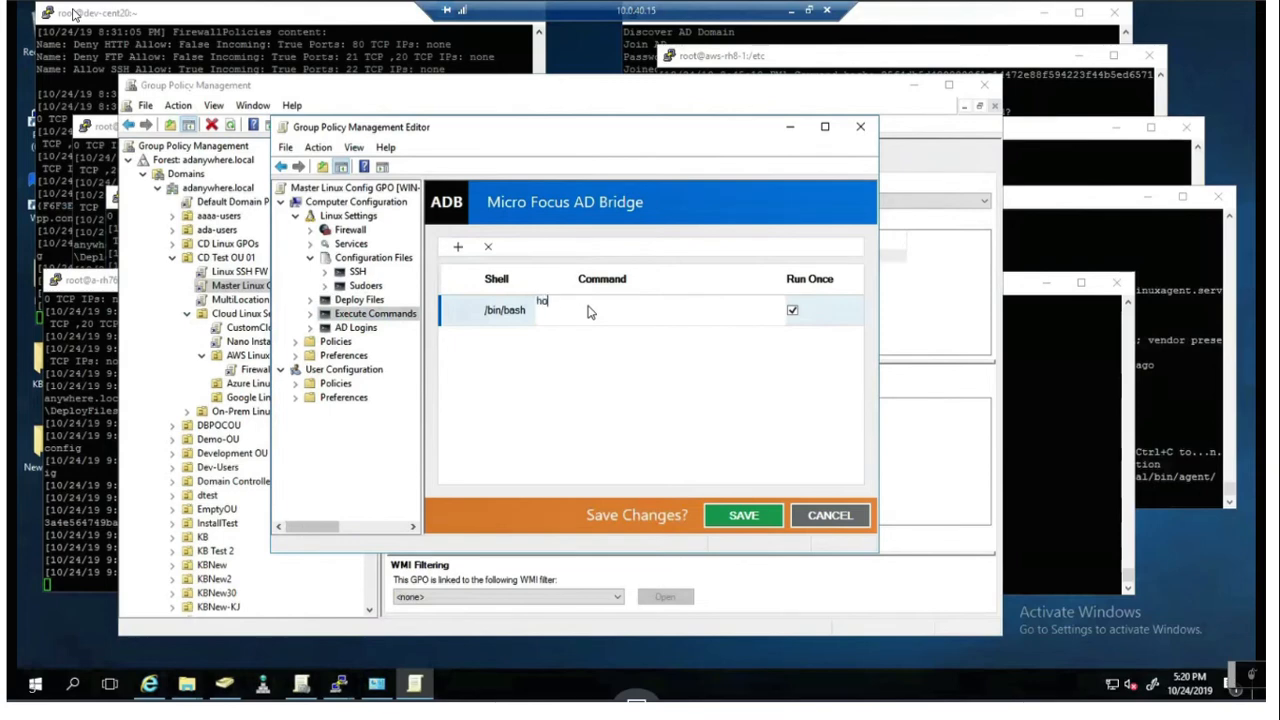
{"action": "type", "text": "stna"}
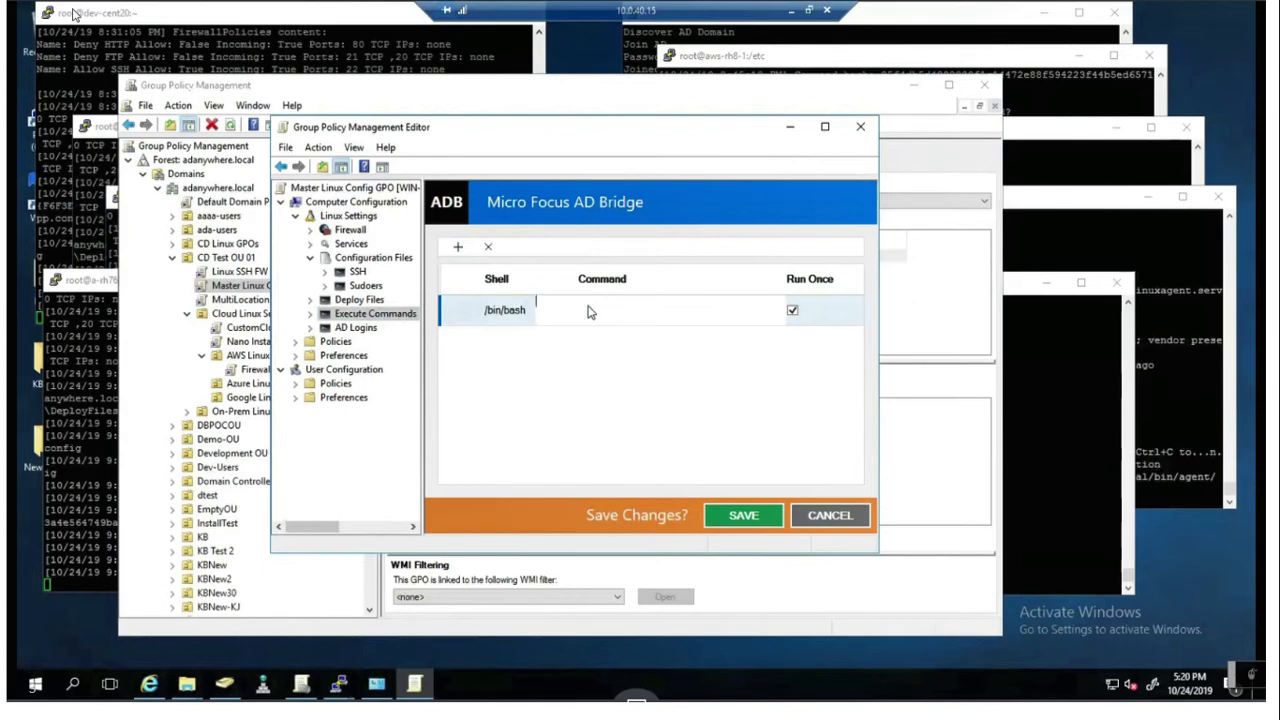
{"action": "left_click", "coordinate": [829, 515]}
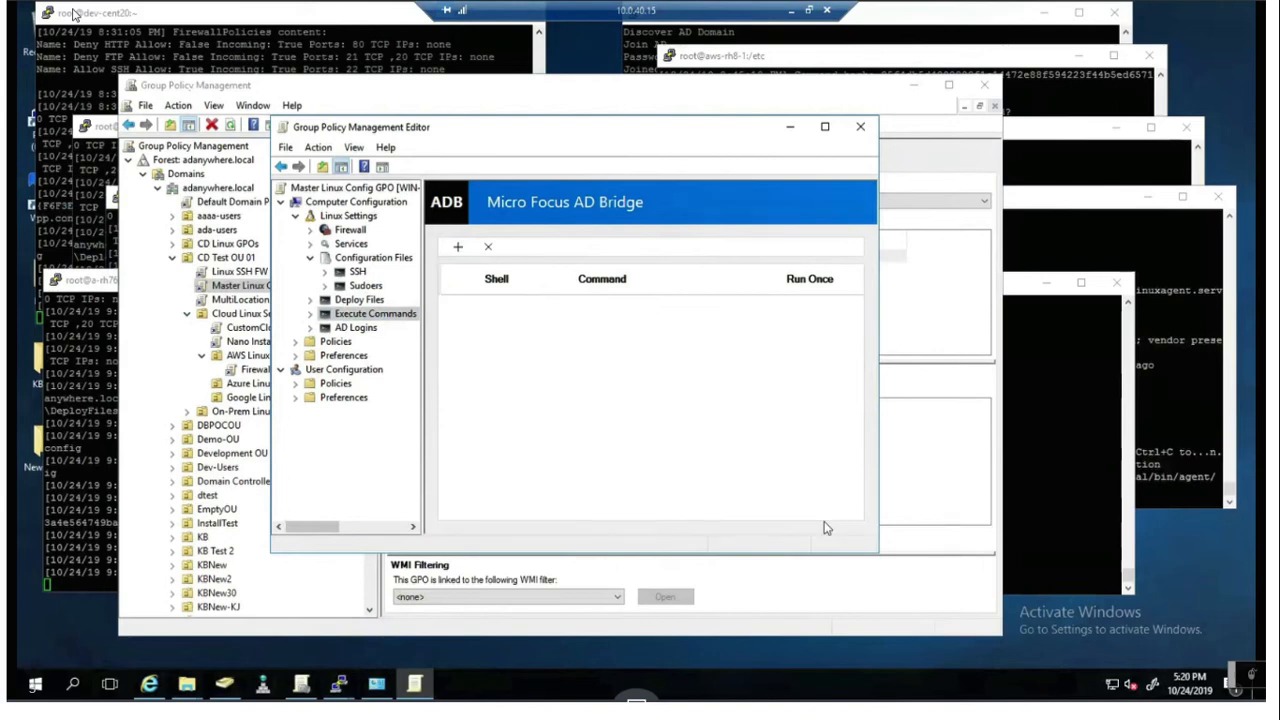
{"action": "mouse_move", "coordinate": [781, 503]}
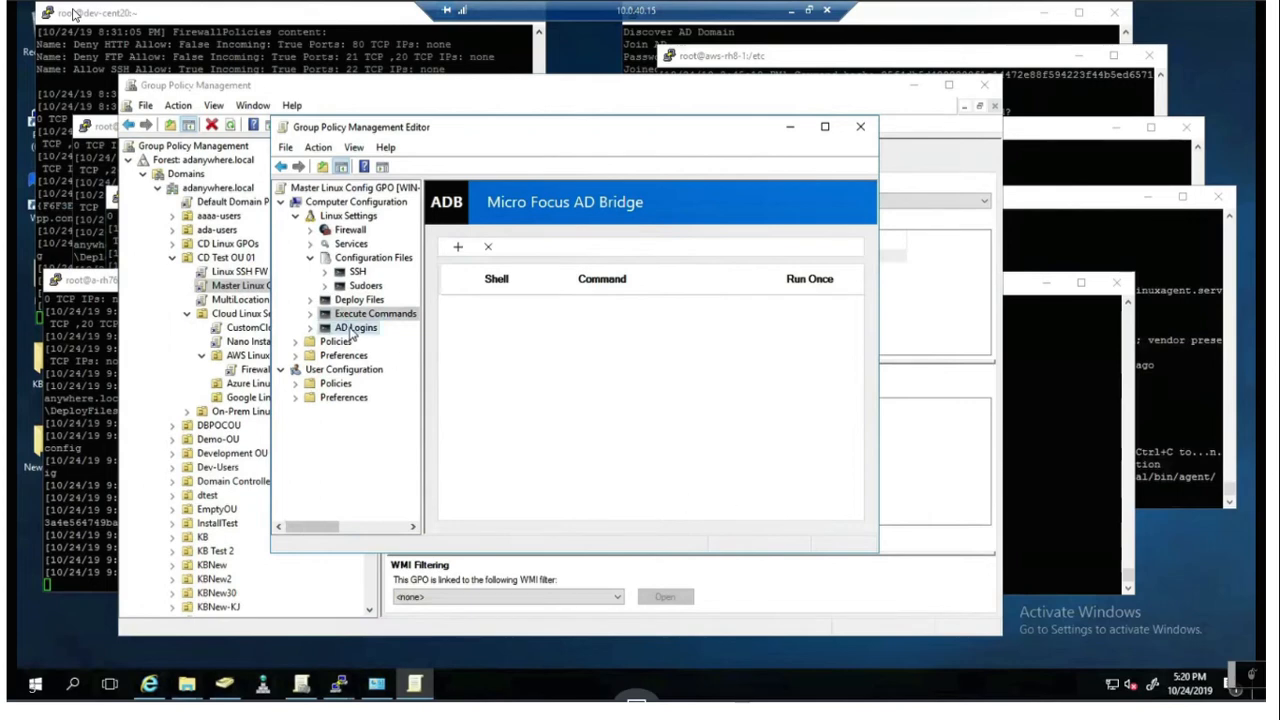
Browse the AD Logins On-Premise and Cloud settings and list the Cloud login rule types
{"action": "left_click", "coordinate": [356, 327]}
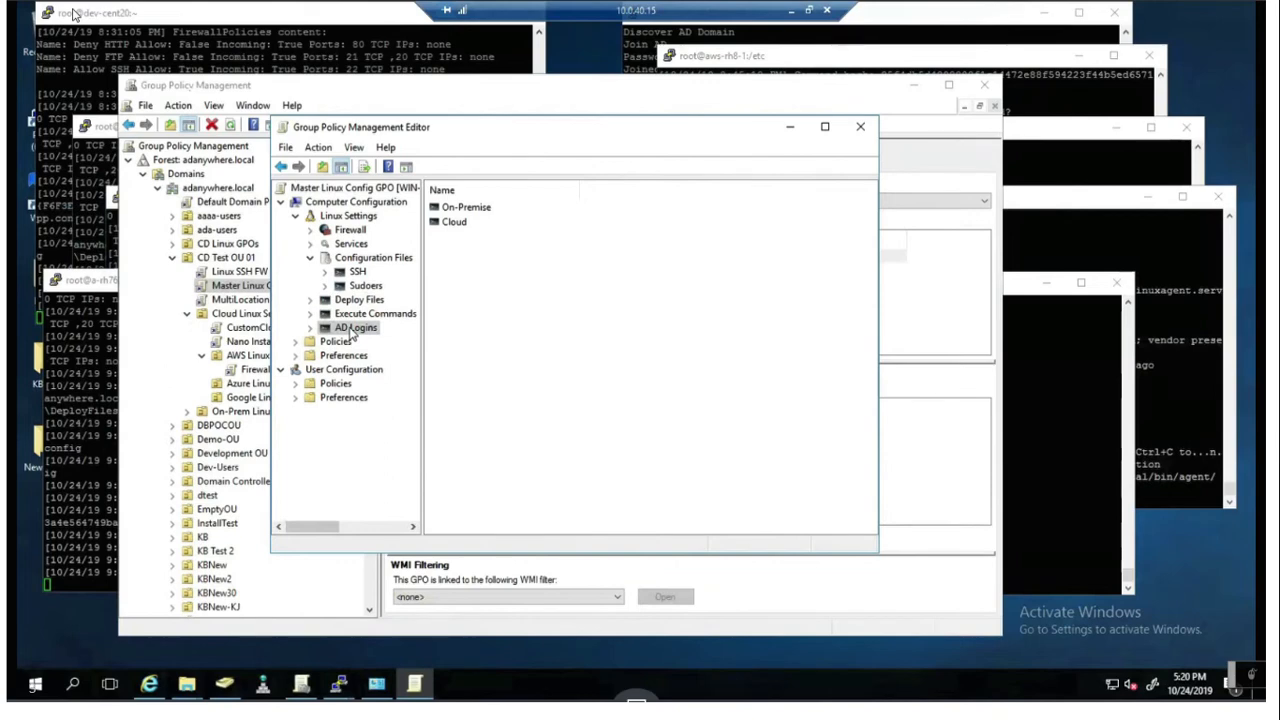
{"action": "mouse_move", "coordinate": [330, 328]}
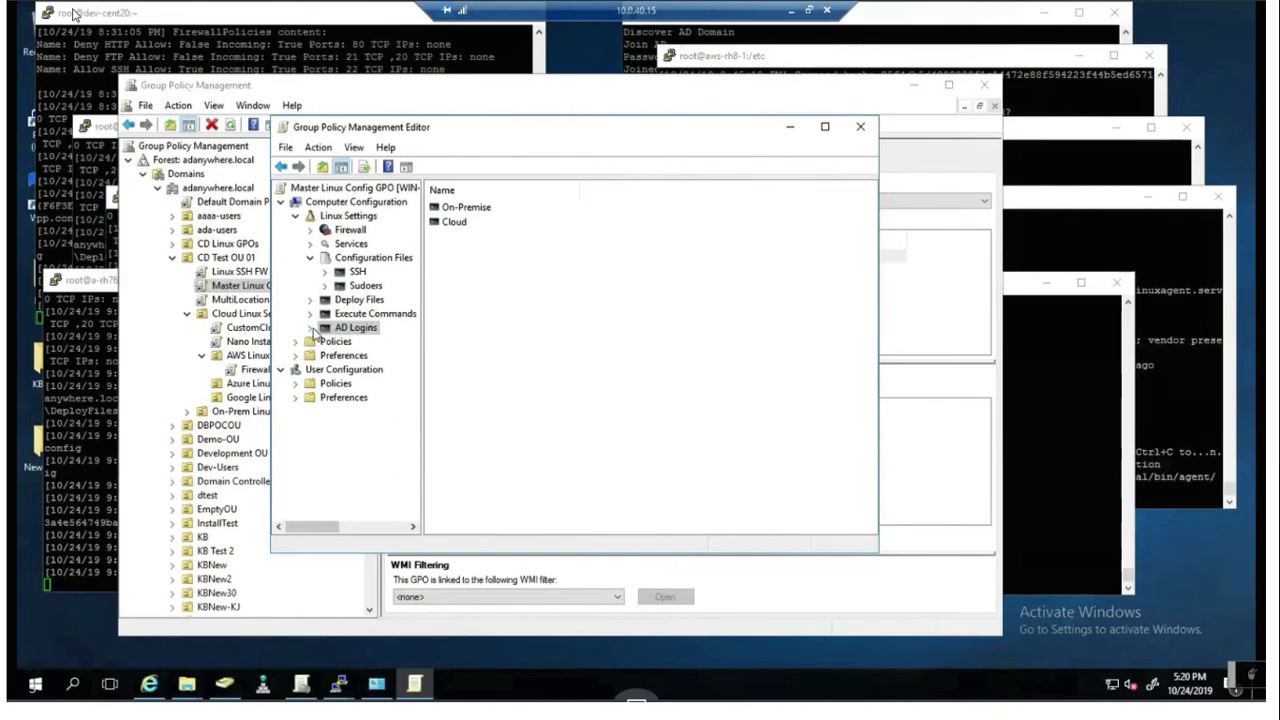
{"action": "left_click", "coordinate": [322, 327]}
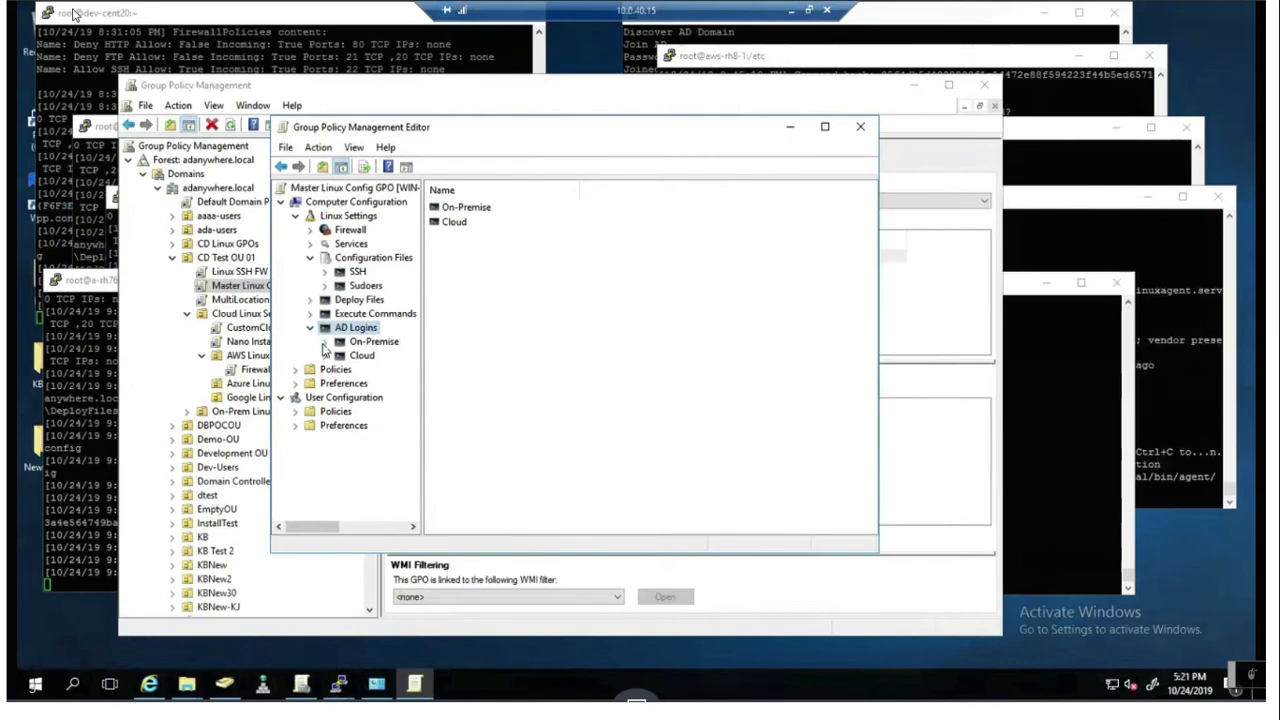
{"action": "left_click", "coordinate": [373, 341]}
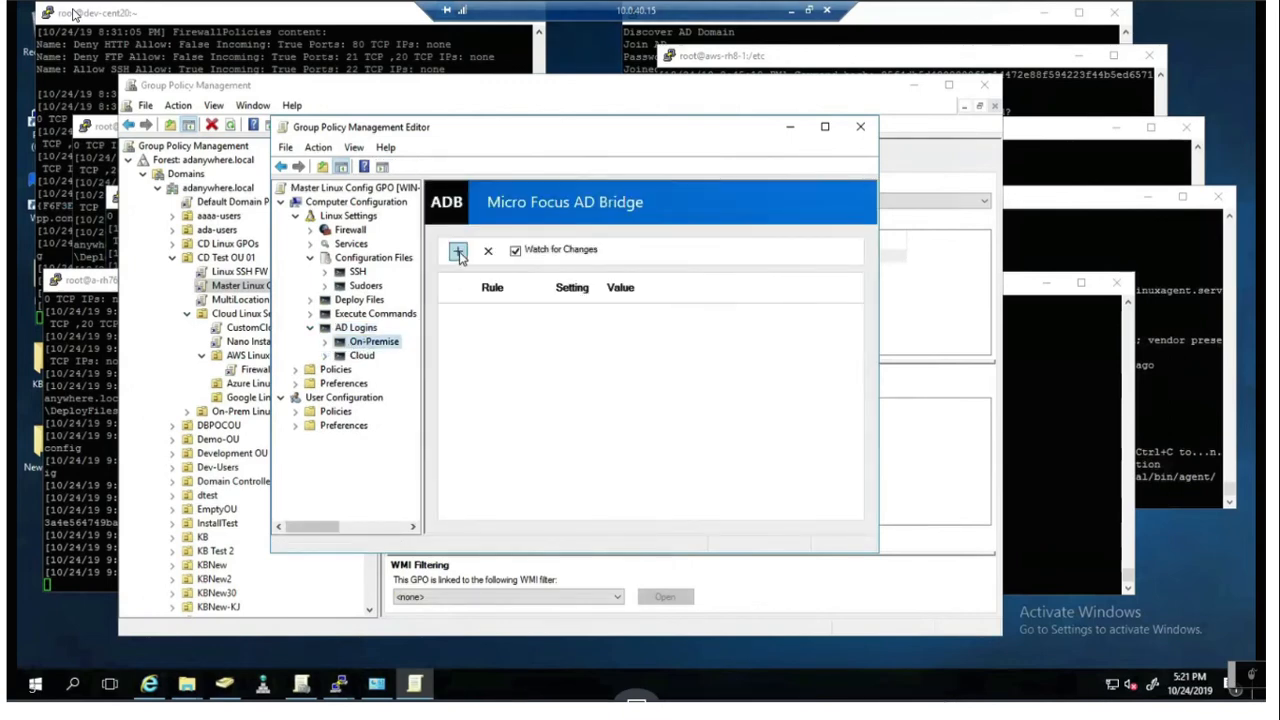
{"action": "left_click", "coordinate": [458, 250]}
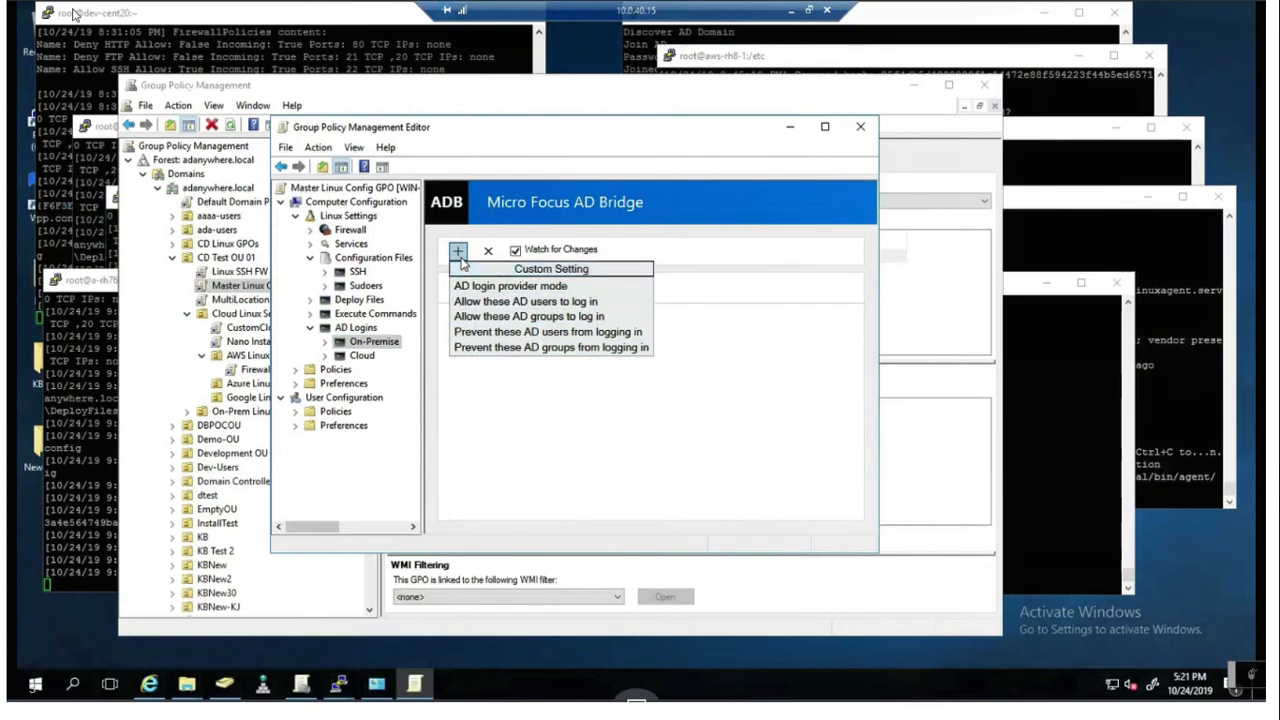
{"action": "mouse_move", "coordinate": [364, 357]}
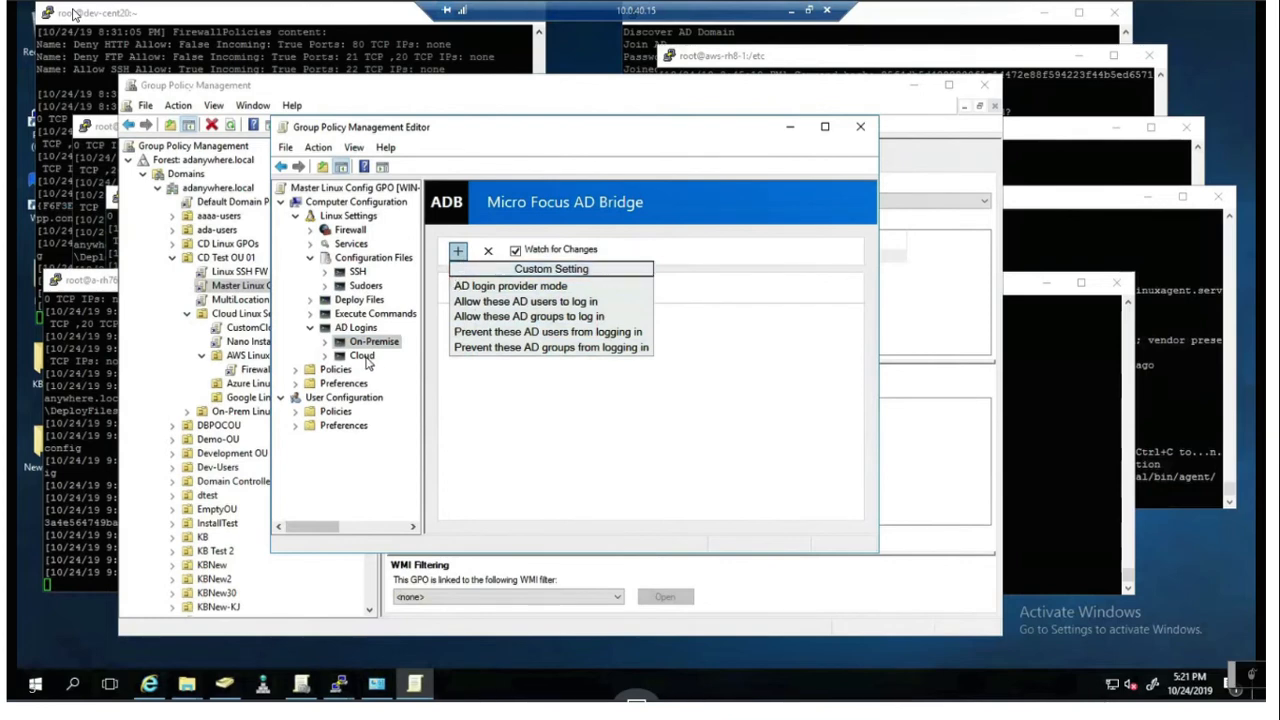
{"action": "left_click", "coordinate": [361, 355]}
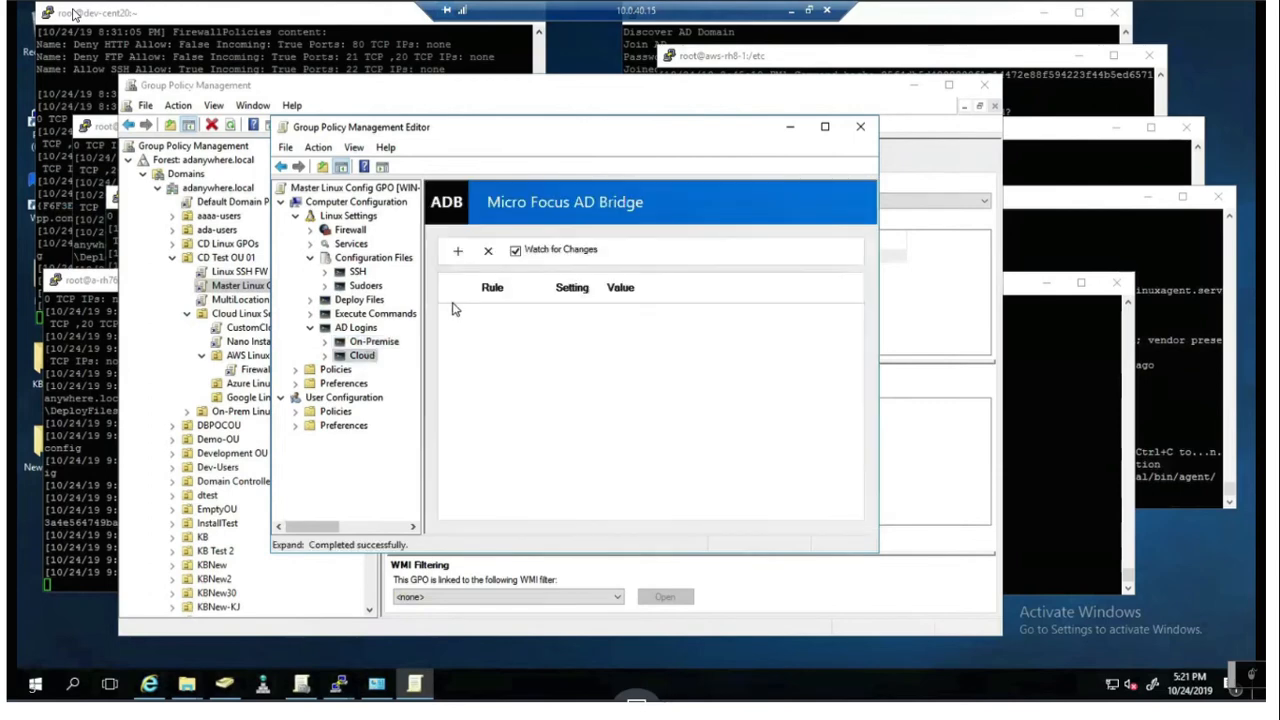
{"action": "left_click", "coordinate": [457, 250]}
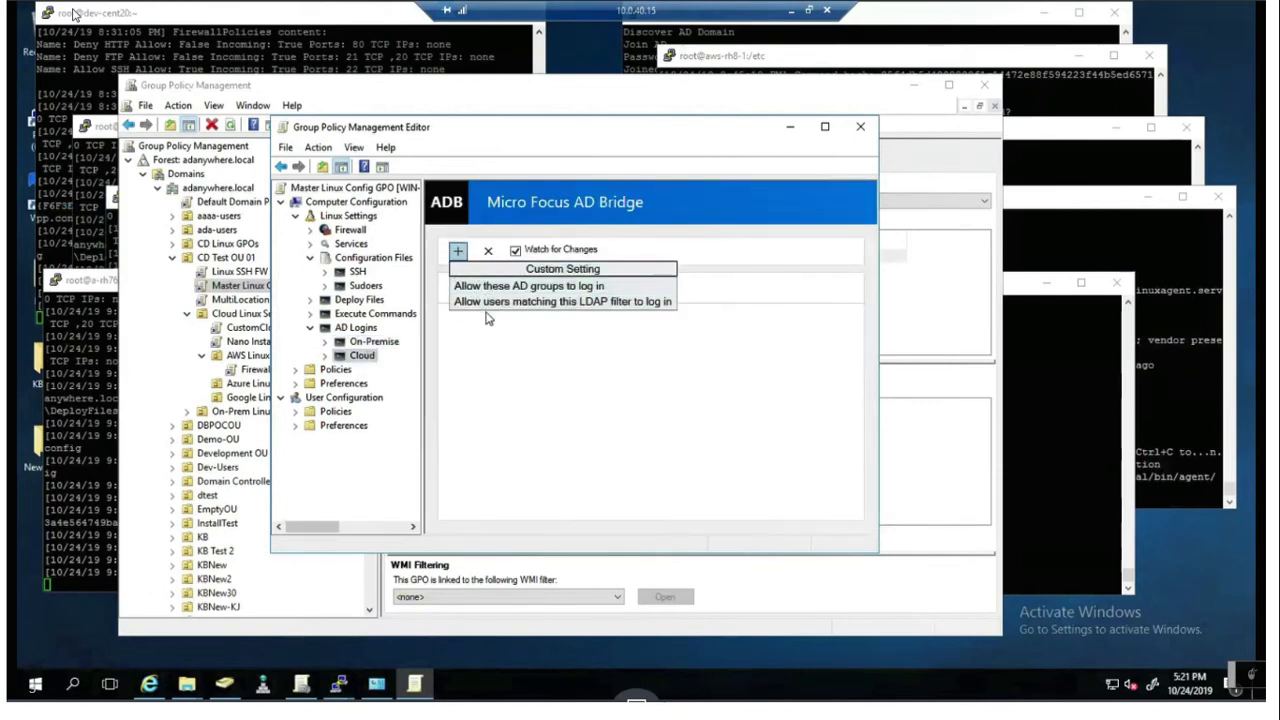
{"action": "mouse_move", "coordinate": [412, 356]}
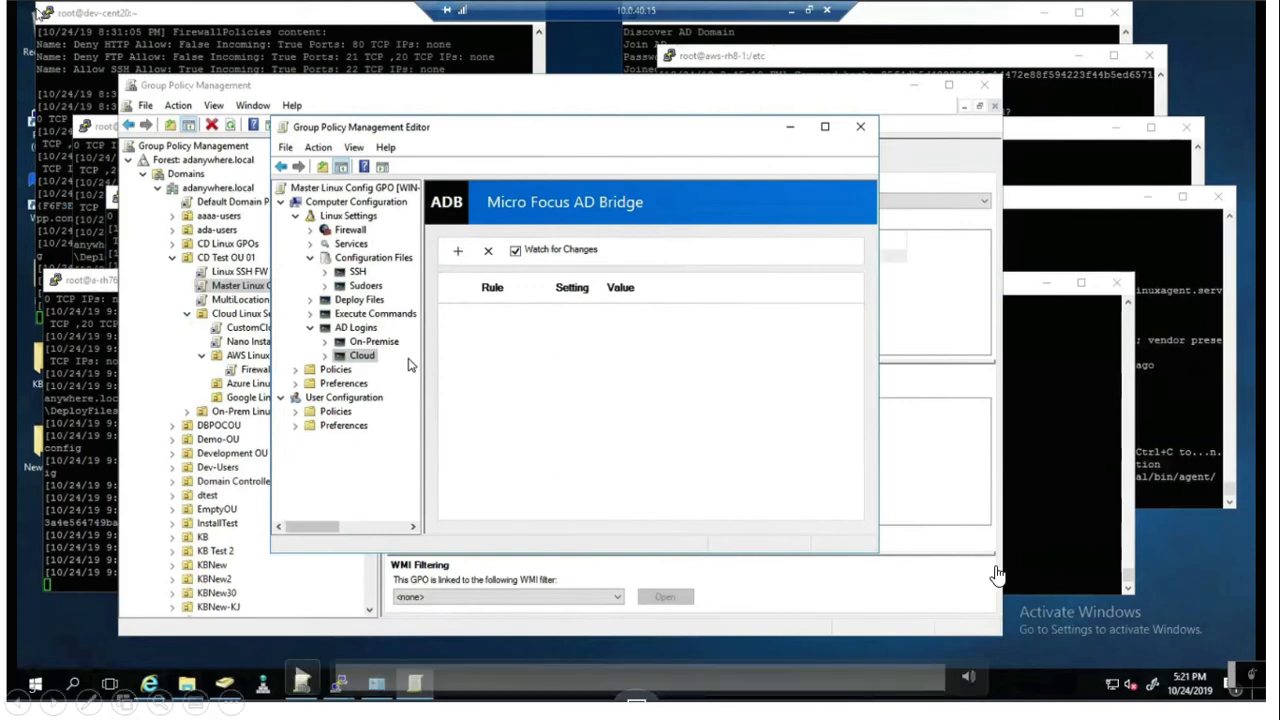
{"action": "mouse_move", "coordinate": [631, 577]}
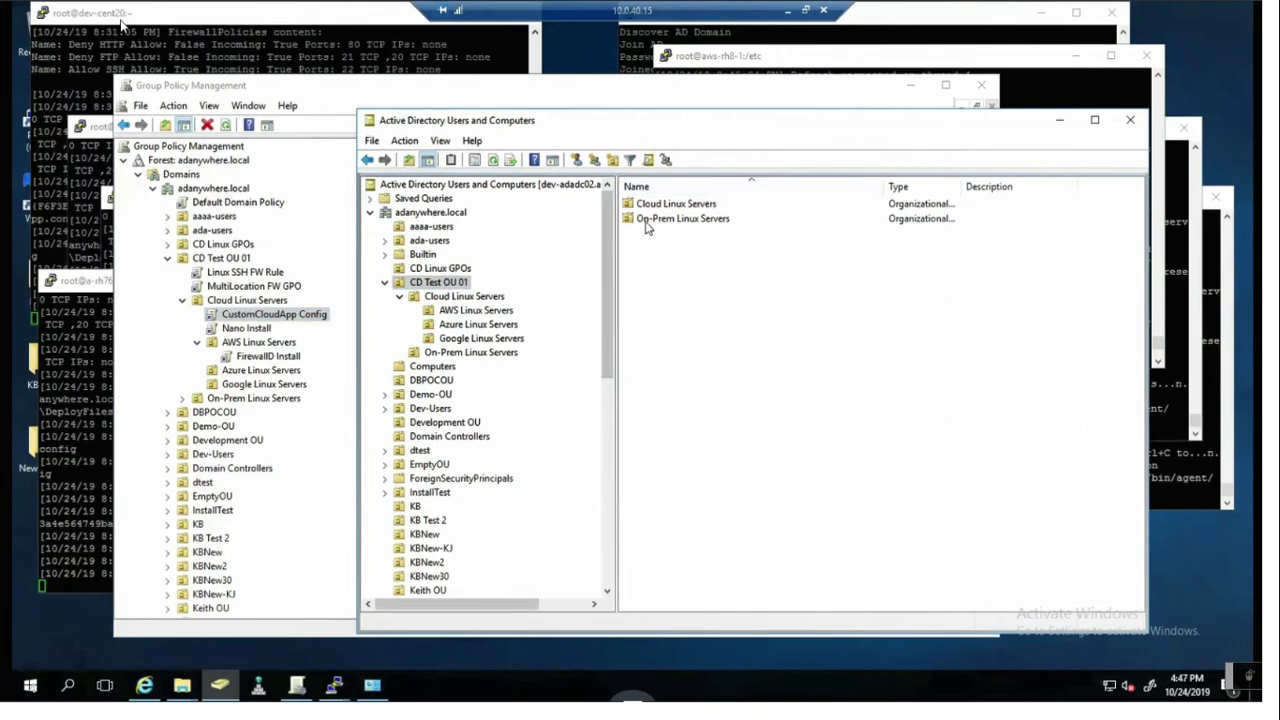
Return to Group Policy Management to view the CustomCloudApp Config GPO
{"action": "left_click", "coordinate": [681, 218]}
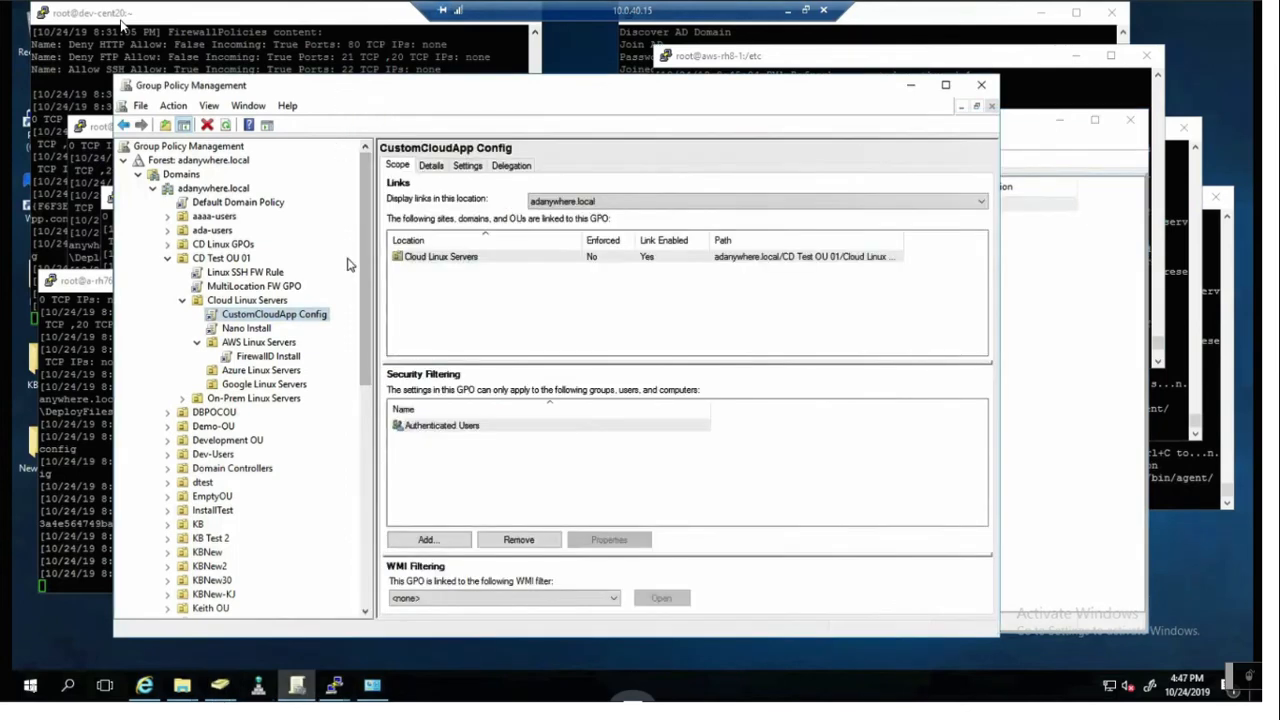
Open Linux SSH FW Rule GPO under CD Test OU 01 and view its firewall rules
{"action": "left_click", "coordinate": [224, 258]}
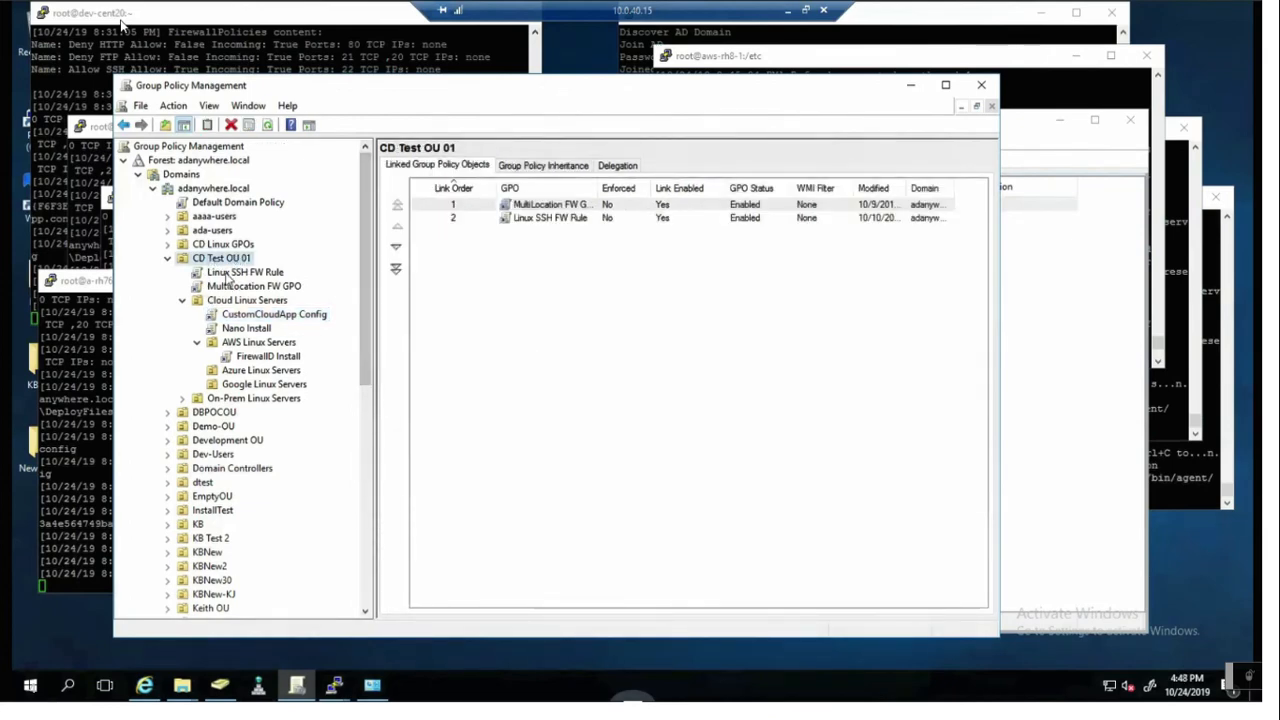
{"action": "left_click", "coordinate": [244, 272]}
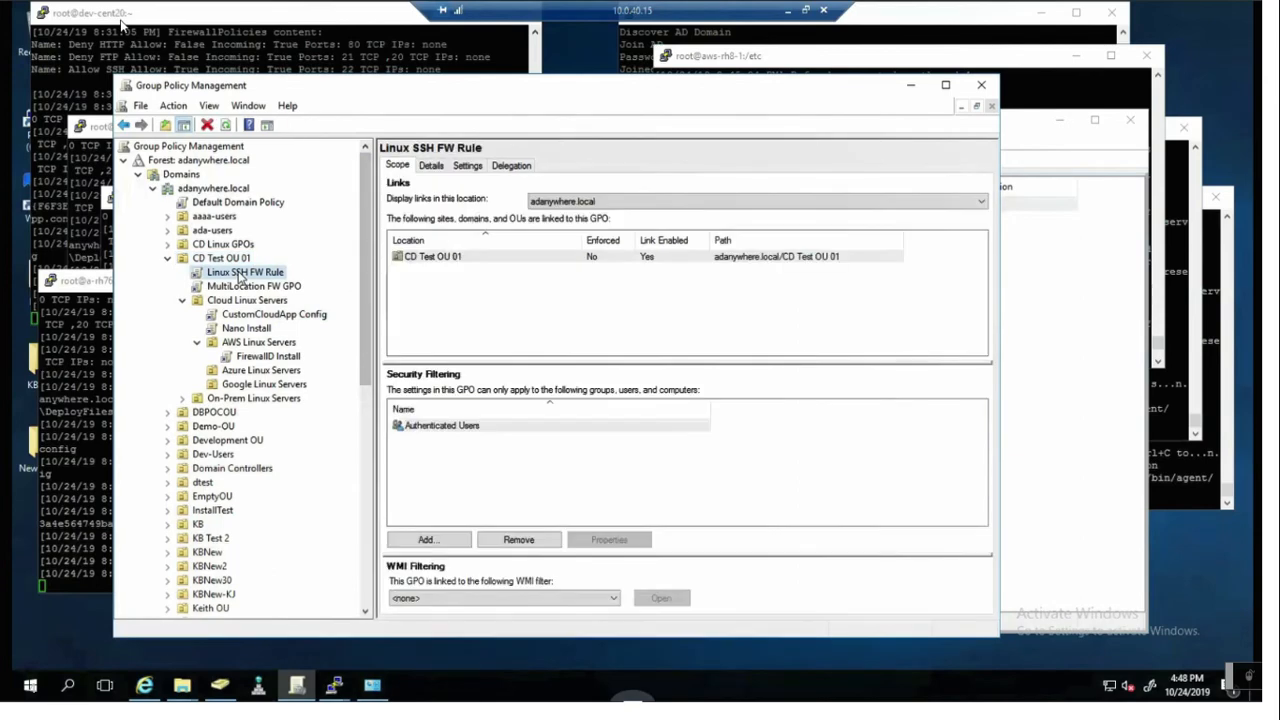
{"action": "mouse_move", "coordinate": [286, 286]}
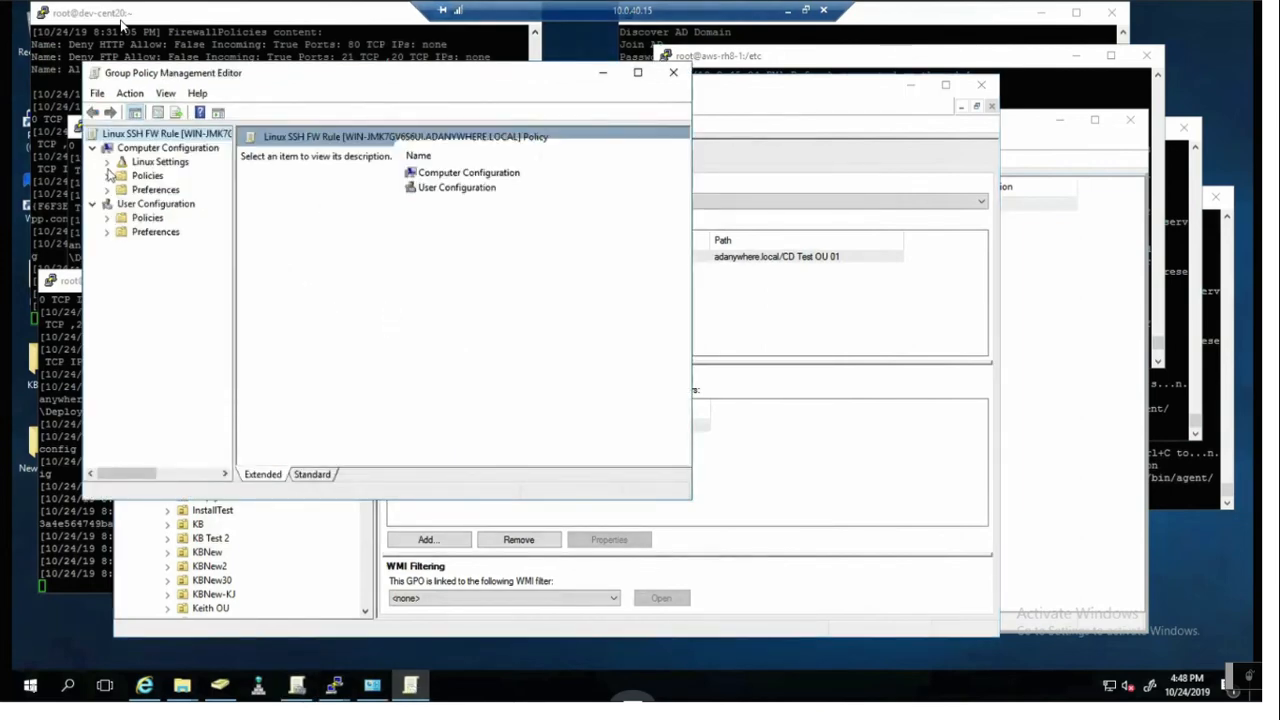
{"action": "left_click", "coordinate": [107, 161]}
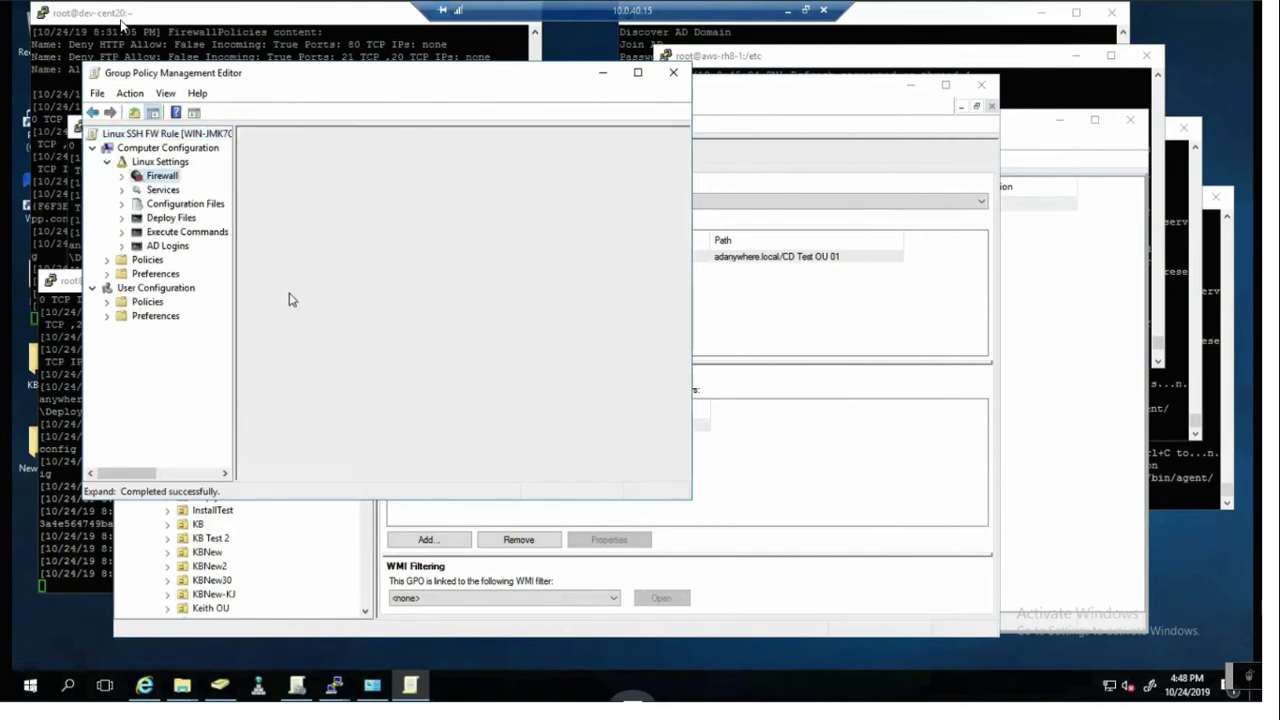
{"action": "left_click", "coordinate": [161, 175]}
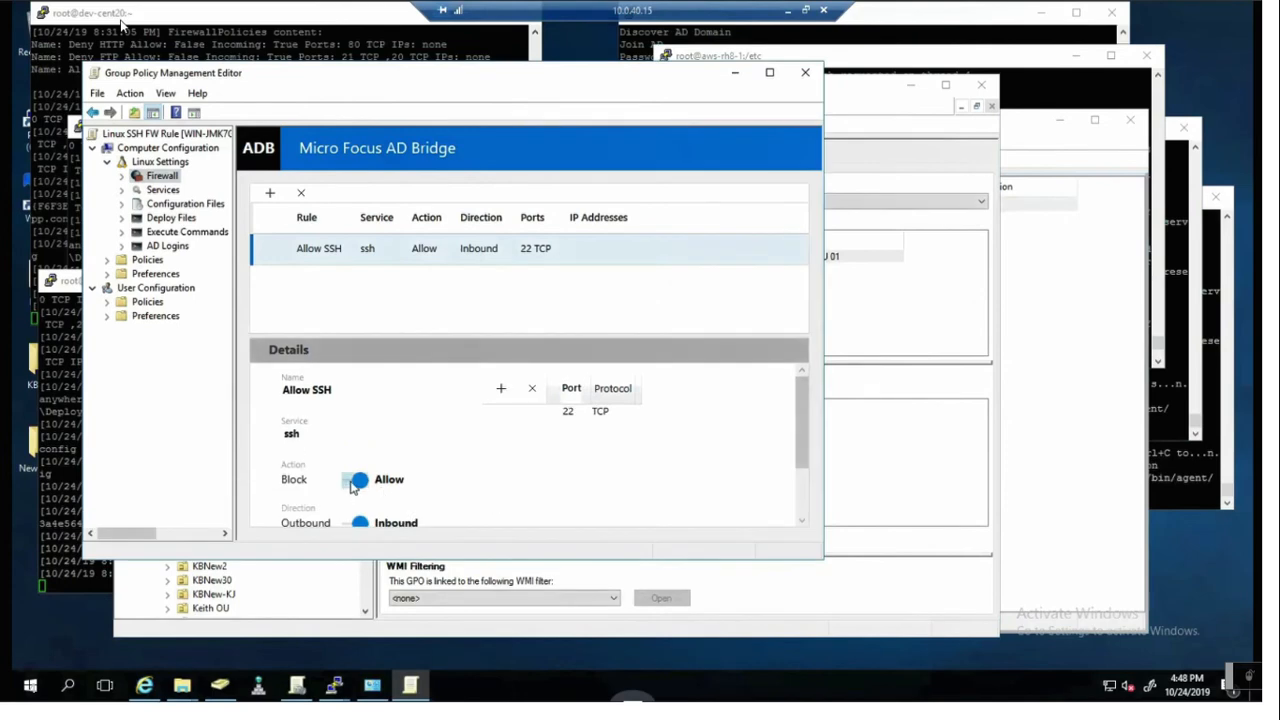
{"action": "mouse_move", "coordinate": [356, 481]}
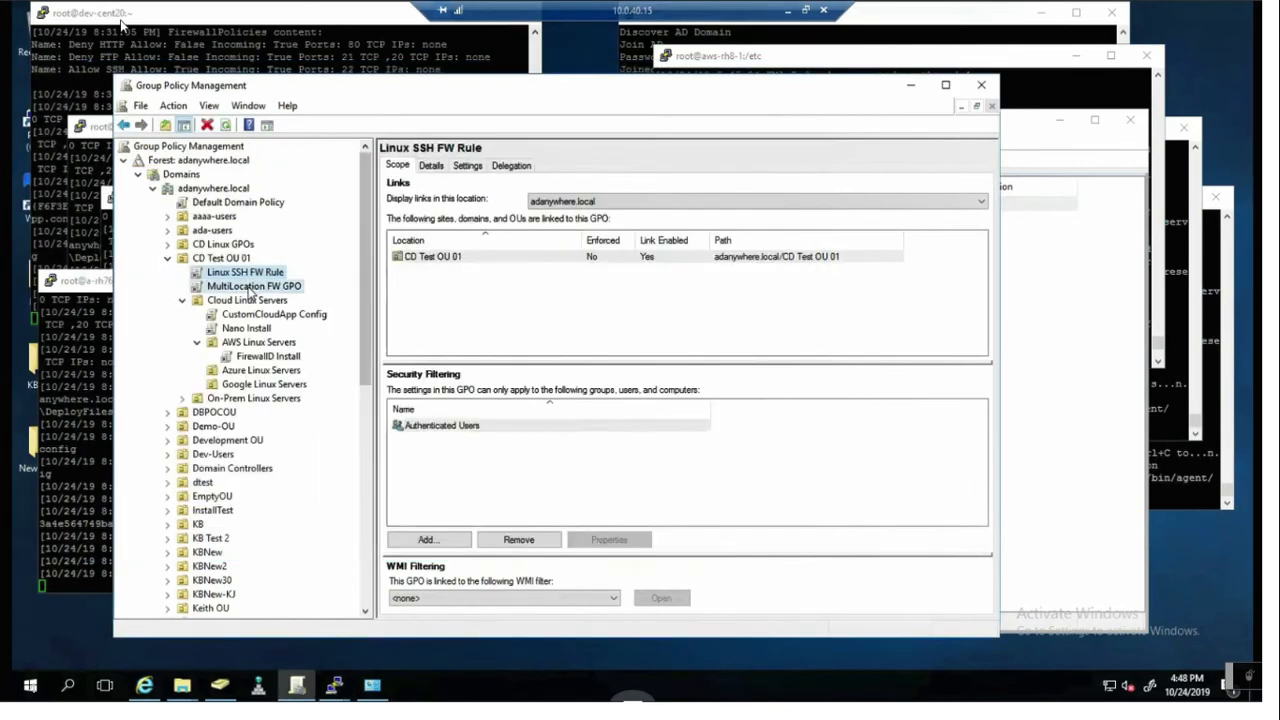
Open MultiLocation FW GPO's Linux firewall settings, inspect Deny HTTP and Deny FTP, and close
{"action": "right_click", "coordinate": [253, 286]}
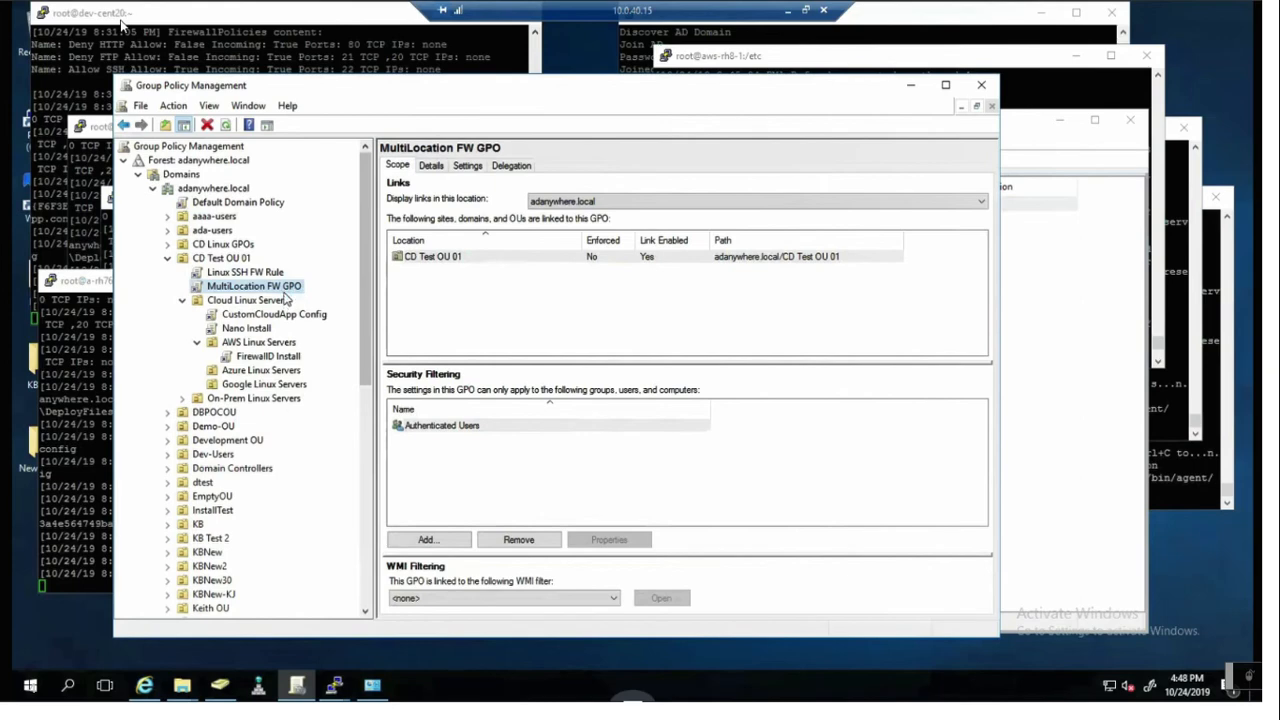
{"action": "double_click", "coordinate": [255, 286]}
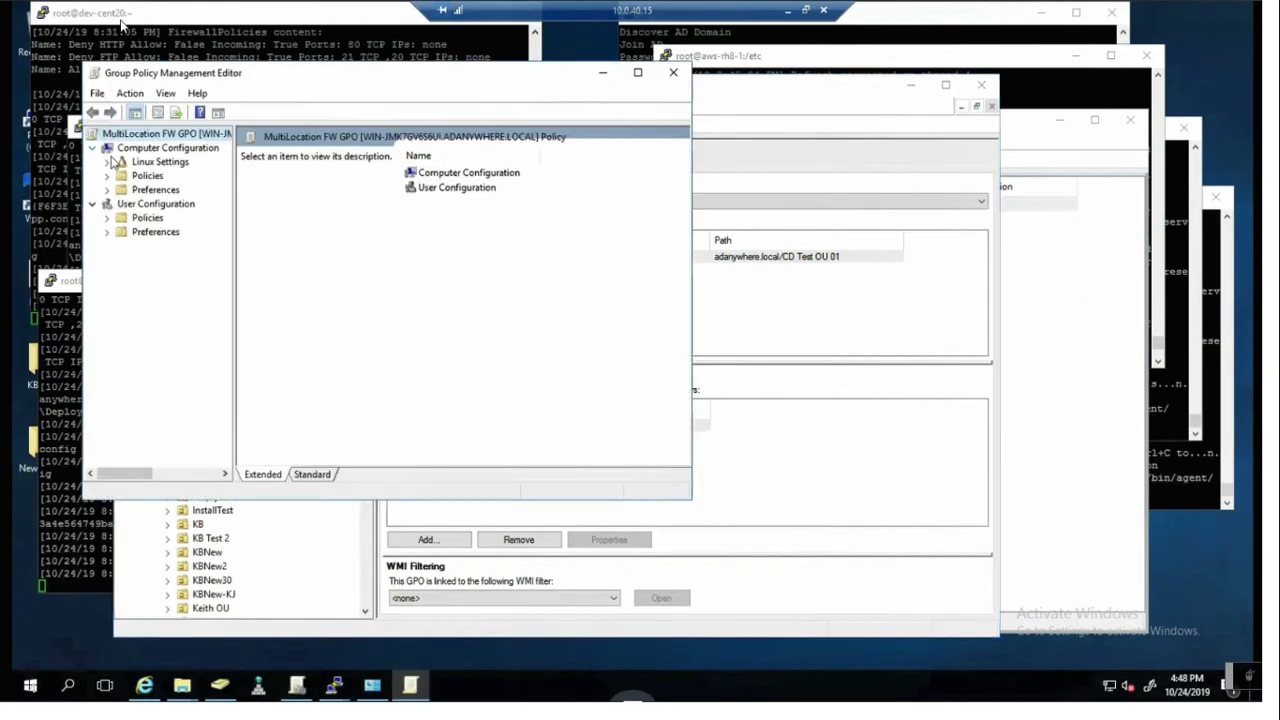
{"action": "left_click", "coordinate": [106, 161]}
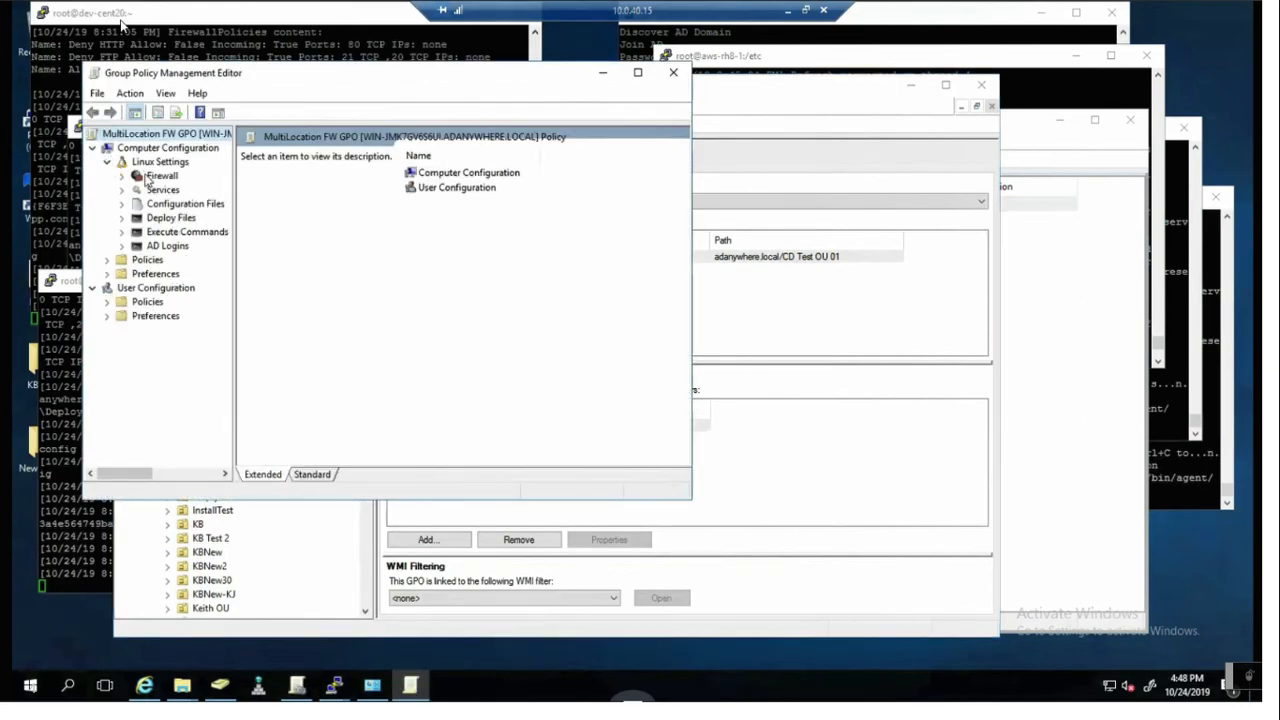
{"action": "left_click", "coordinate": [161, 175]}
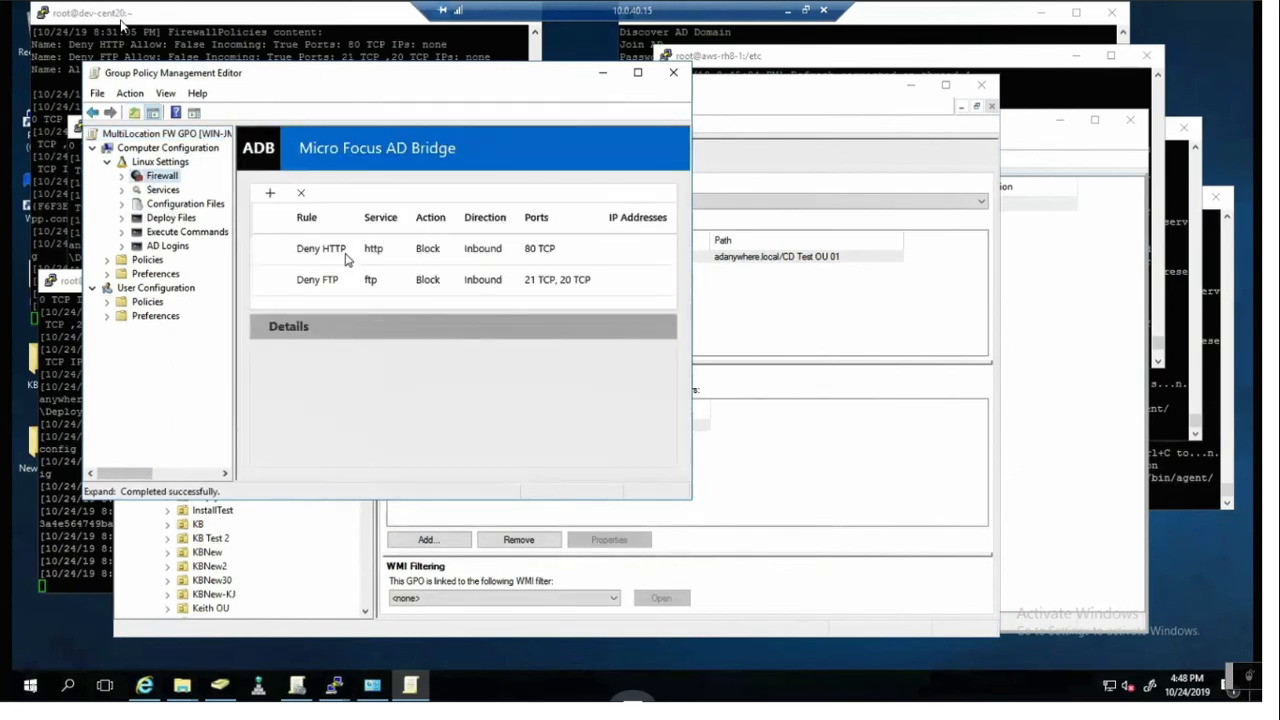
{"action": "left_click", "coordinate": [321, 248]}
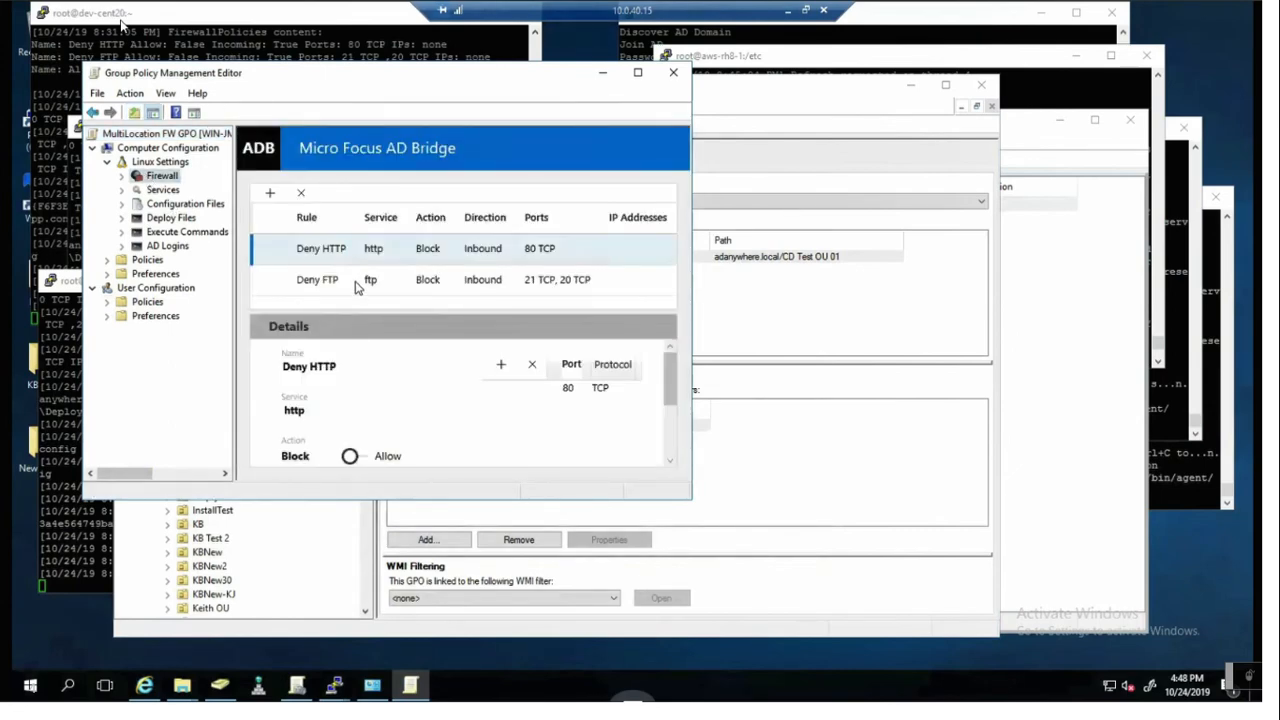
{"action": "left_click", "coordinate": [317, 279]}
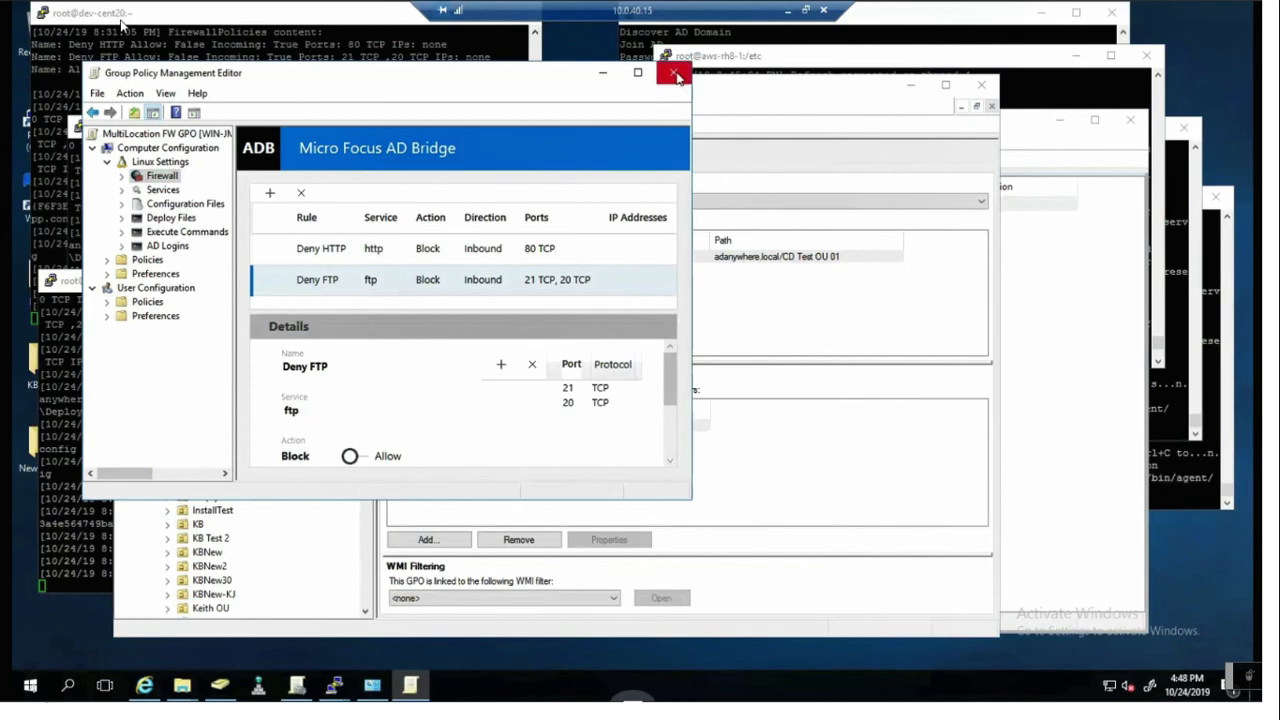
{"action": "left_click", "coordinate": [675, 77]}
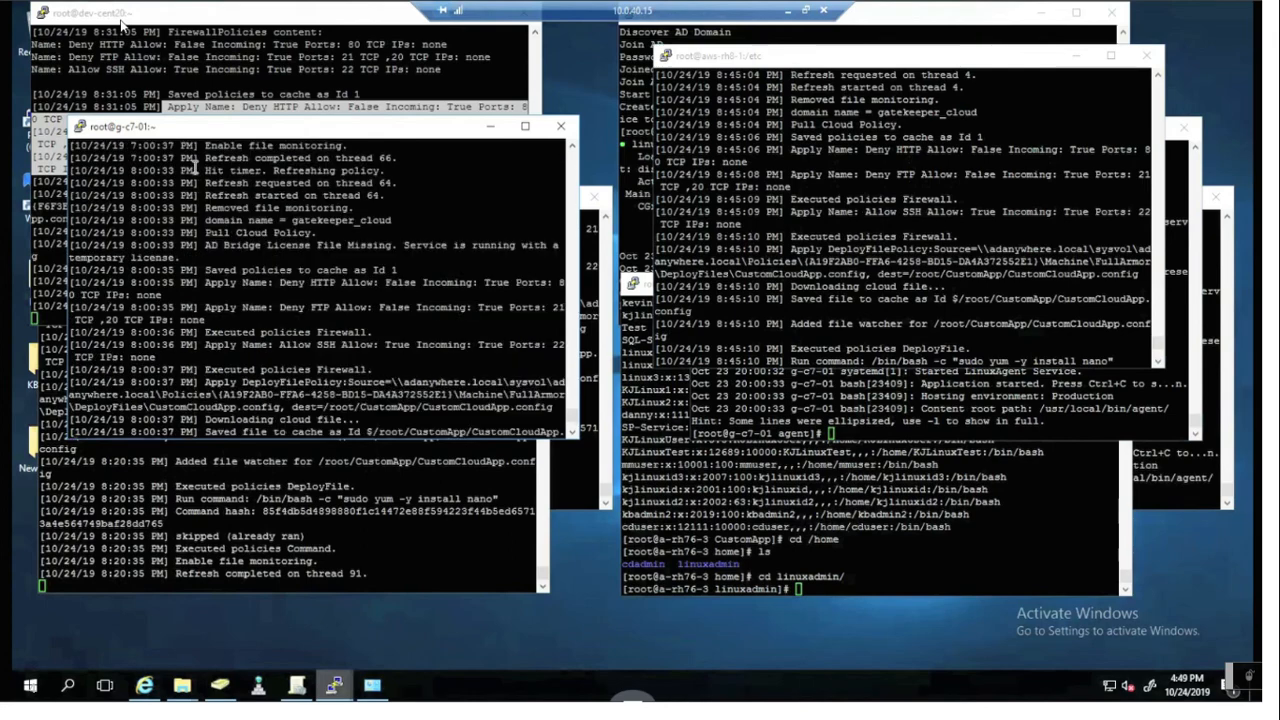
{"action": "mouse_move", "coordinate": [205, 269]}
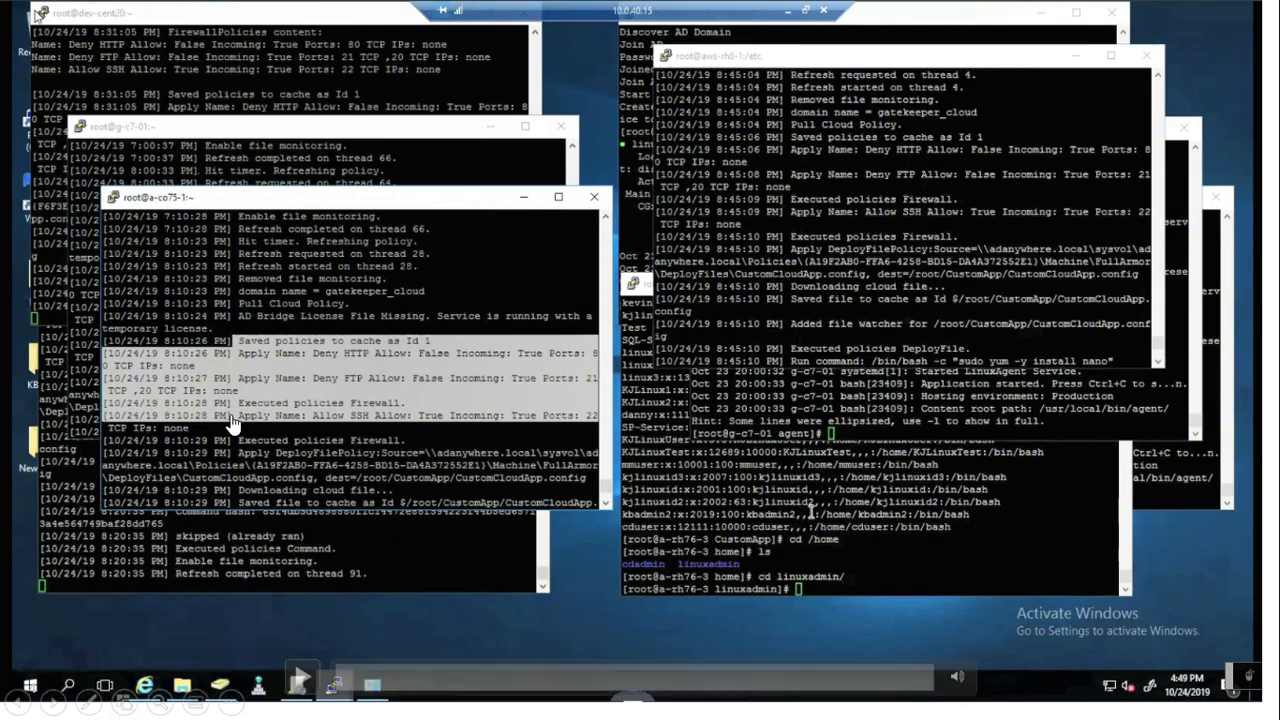
{"action": "mouse_move", "coordinate": [205, 483]}
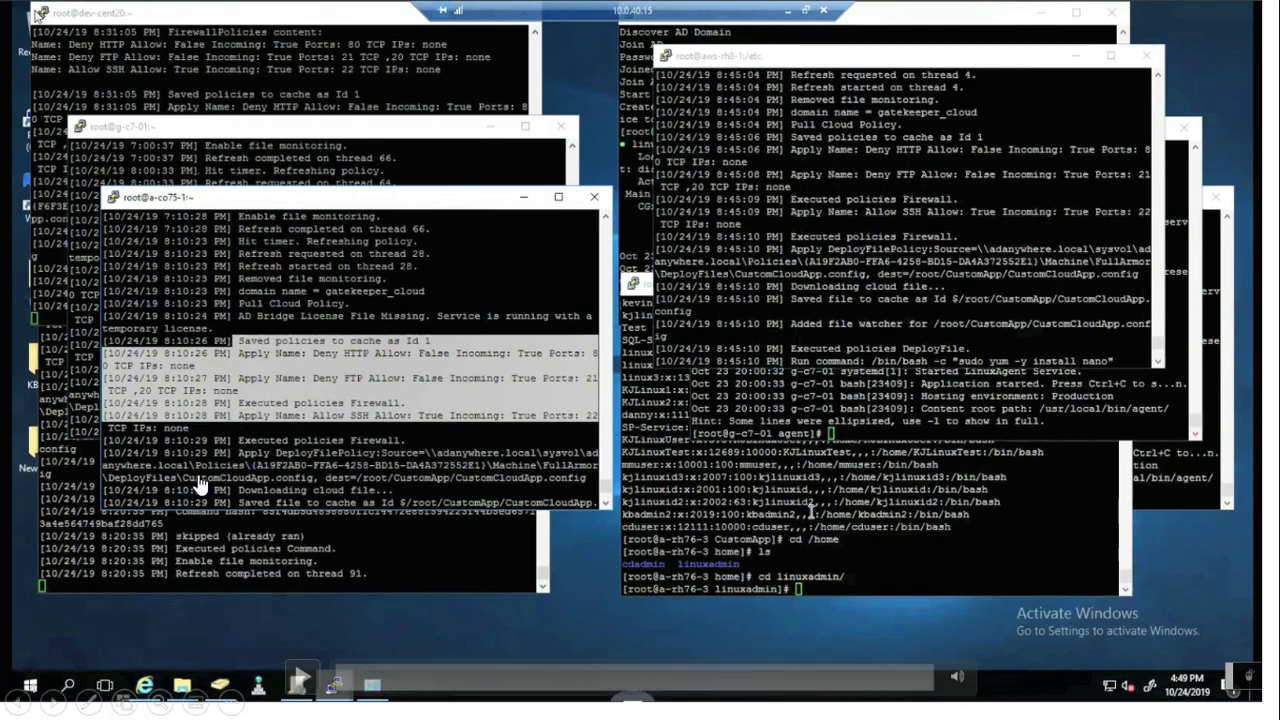